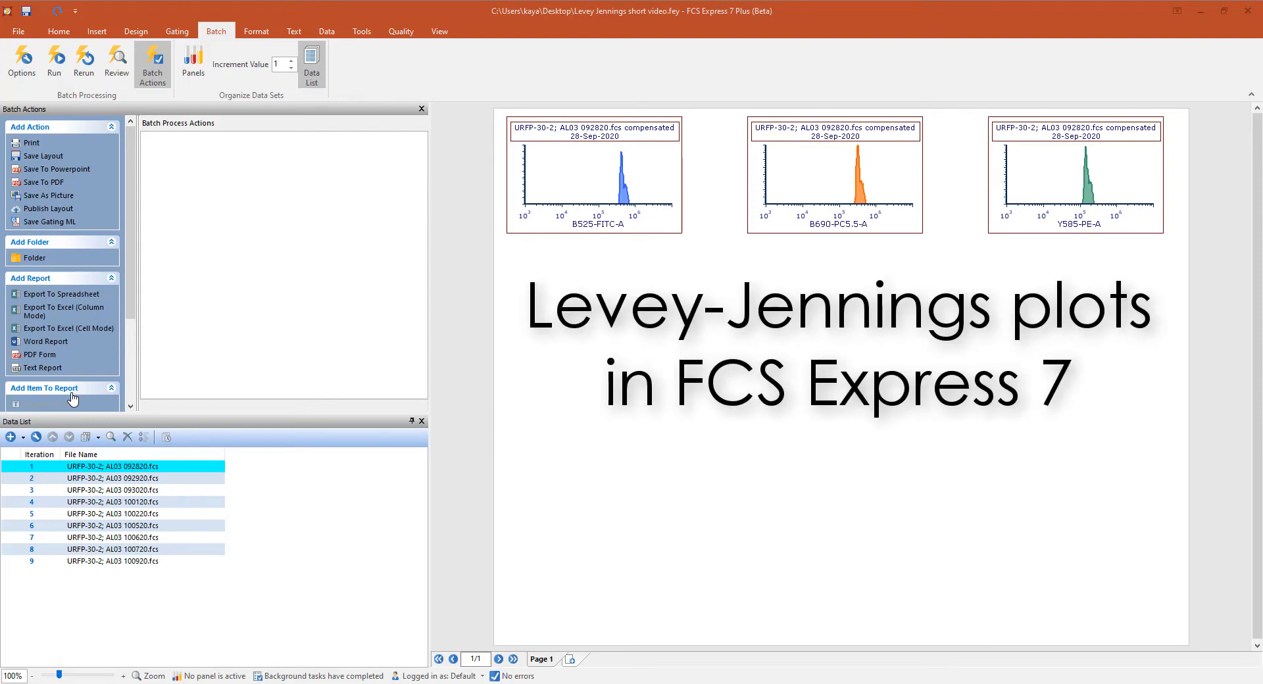
pyautogui.moveTo(34, 428)
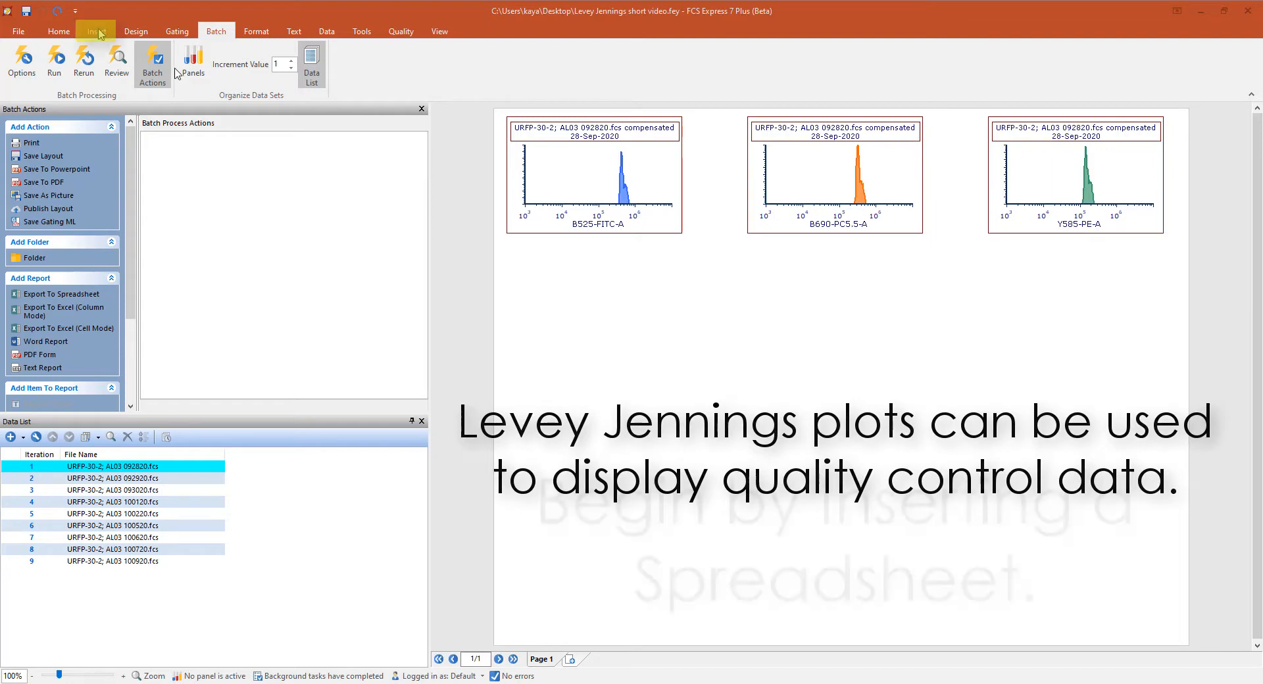
# - Insert a new blank spreadsheet onto the layout from Insert > Spreadsheet > New
pyautogui.click(97, 31)
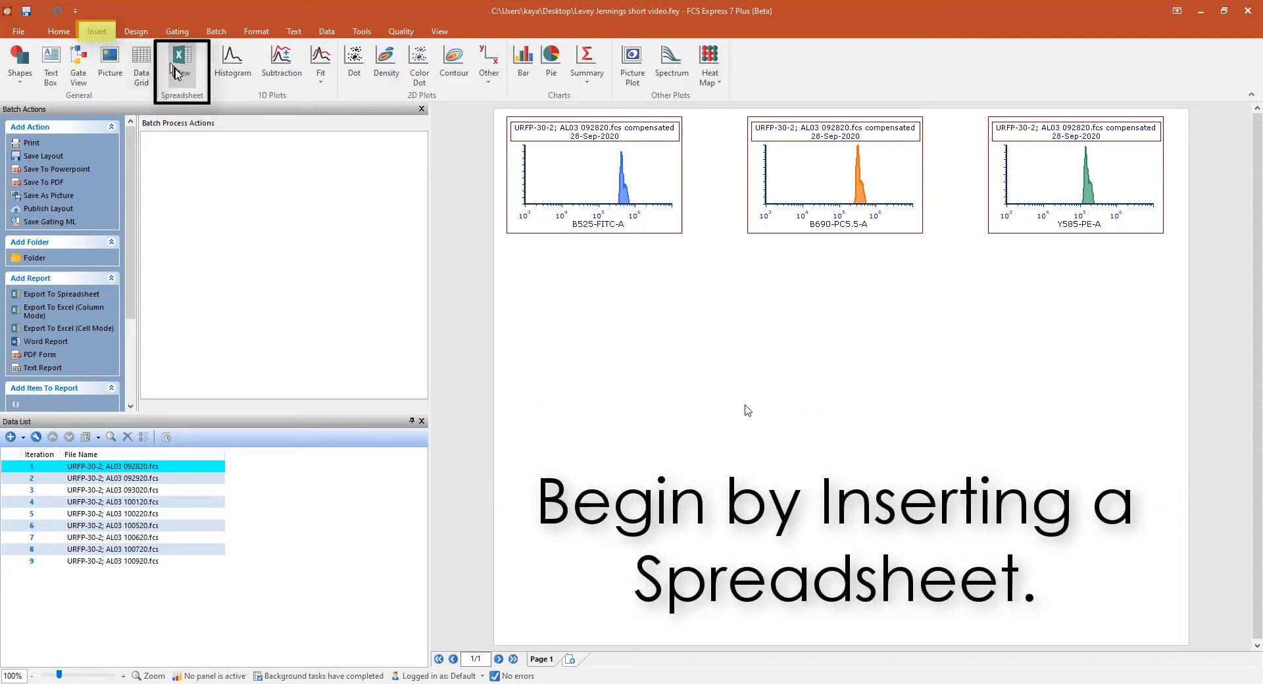
pyautogui.click(182, 60)
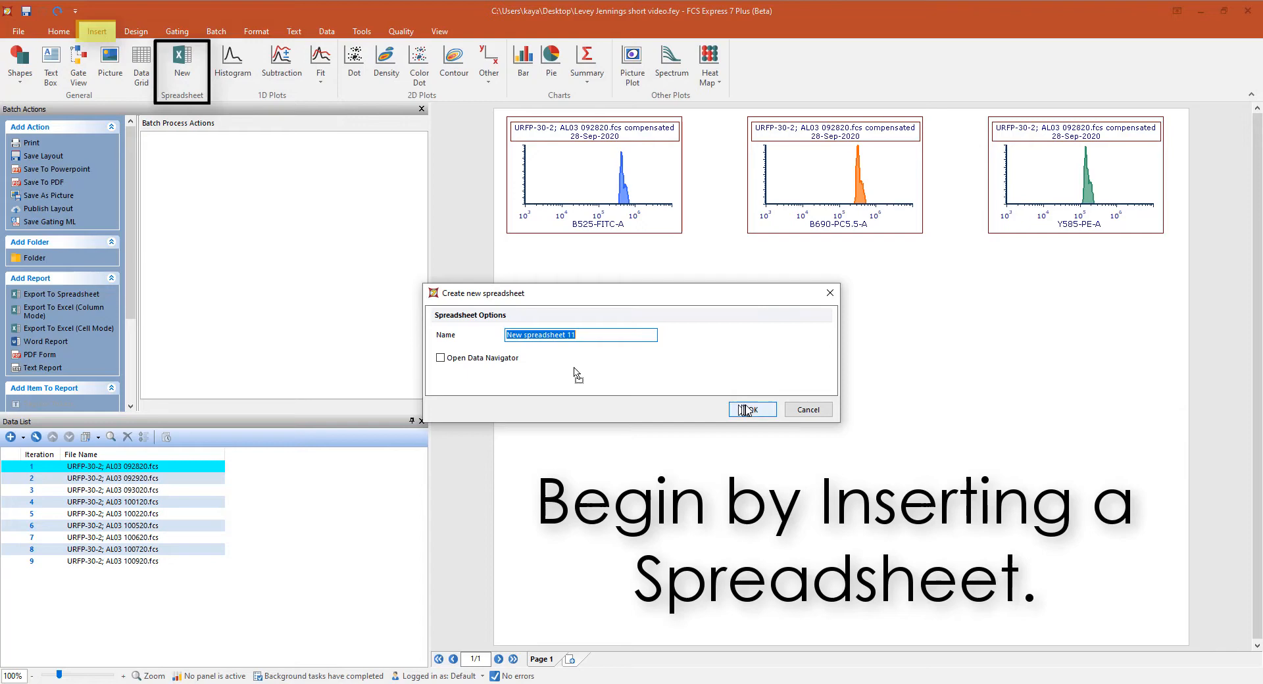
pyautogui.click(752, 409)
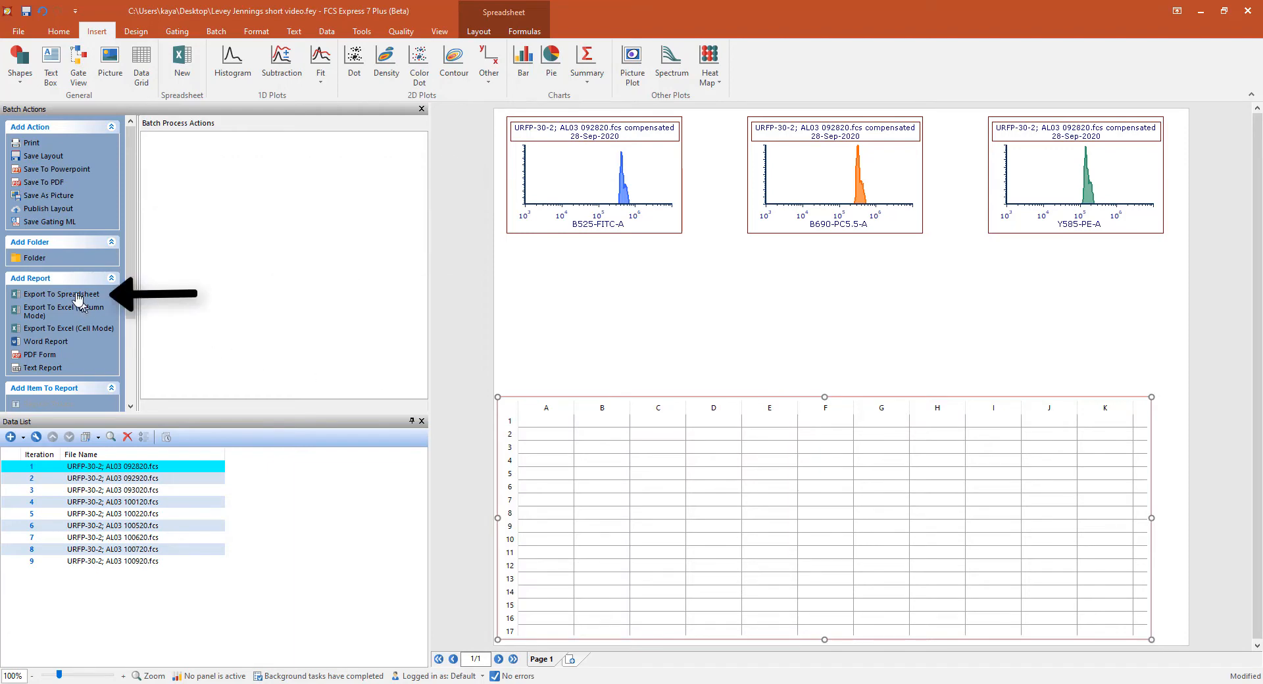
# - Add an Export To Spreadsheet batch action with a $DATE keyword token
pyautogui.click(61, 294)
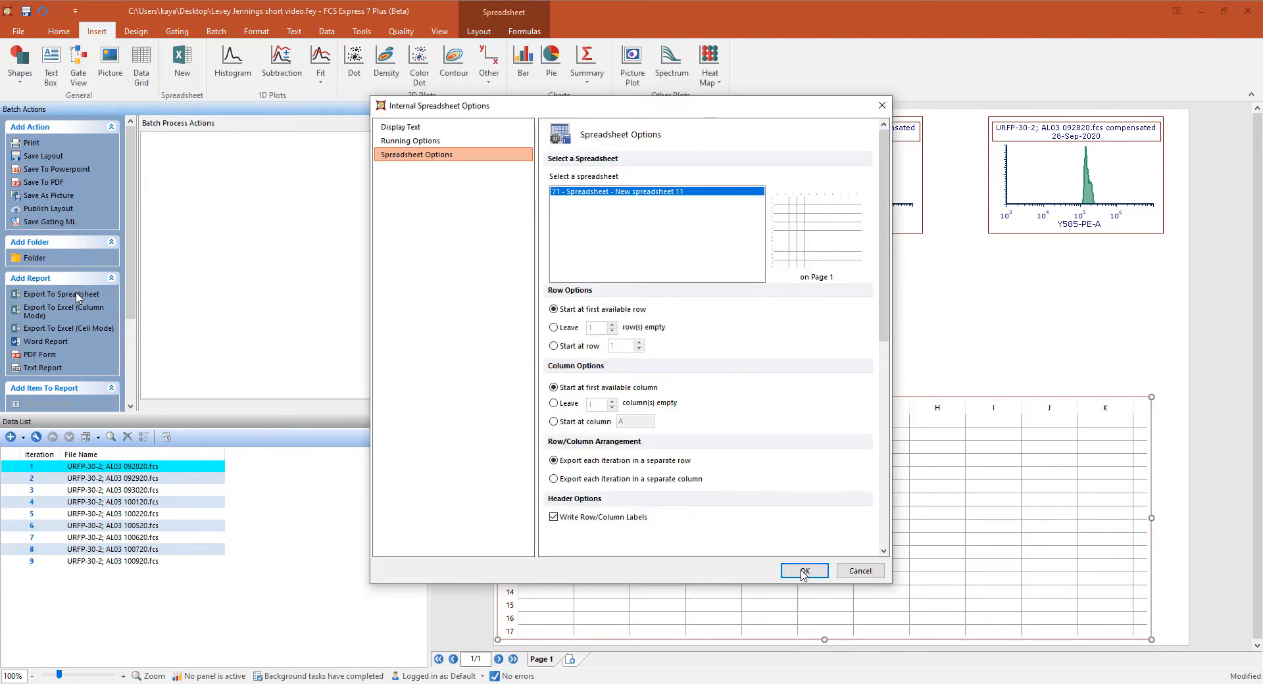
pyautogui.click(804, 570)
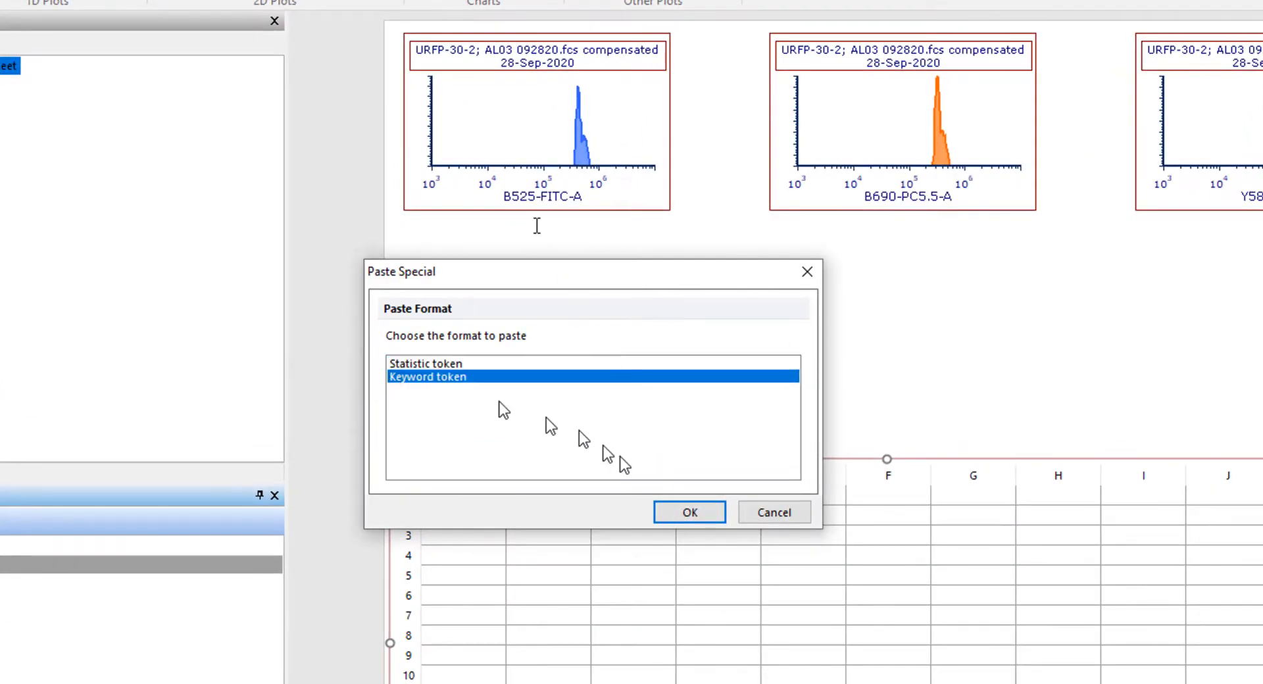
pyautogui.click(688, 512)
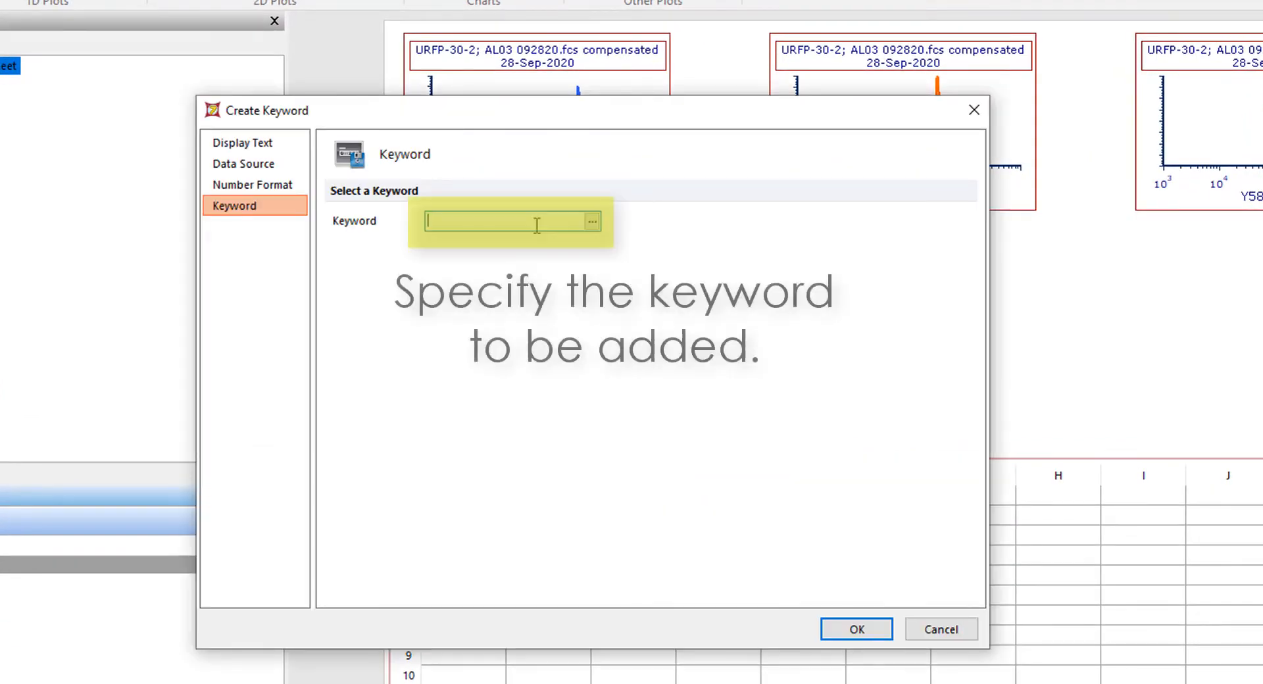
pyautogui.write('SDA')
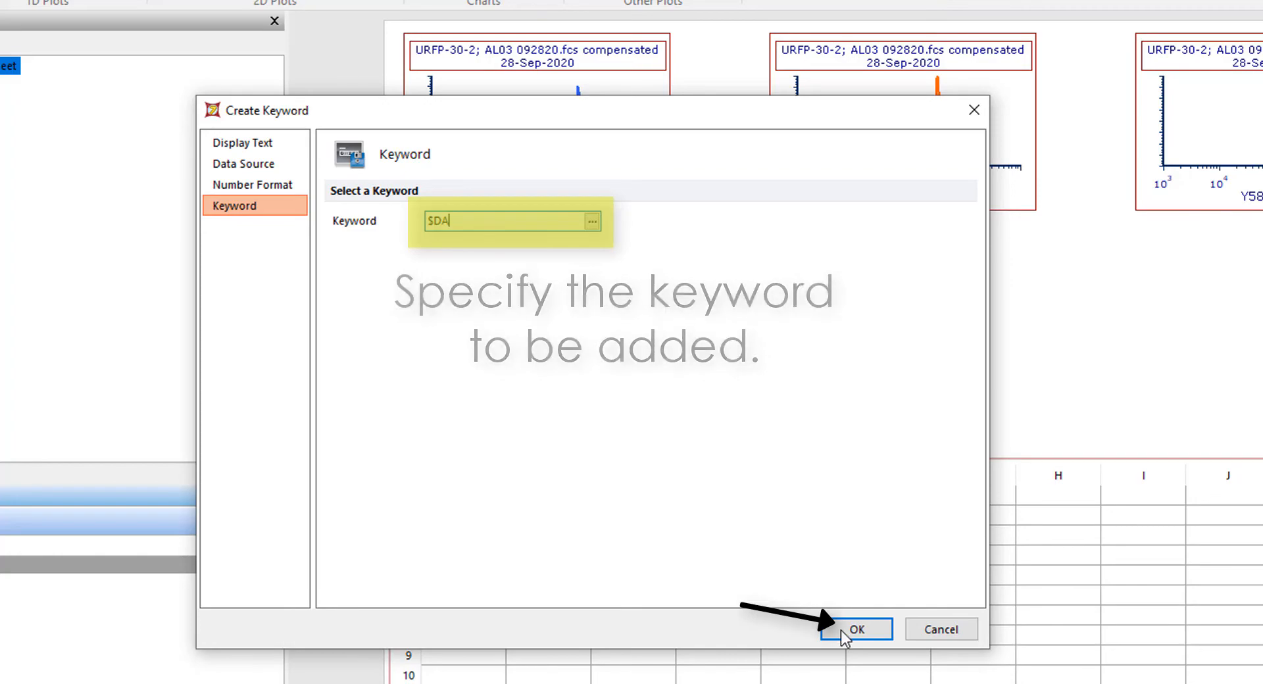
pyautogui.click(862, 628)
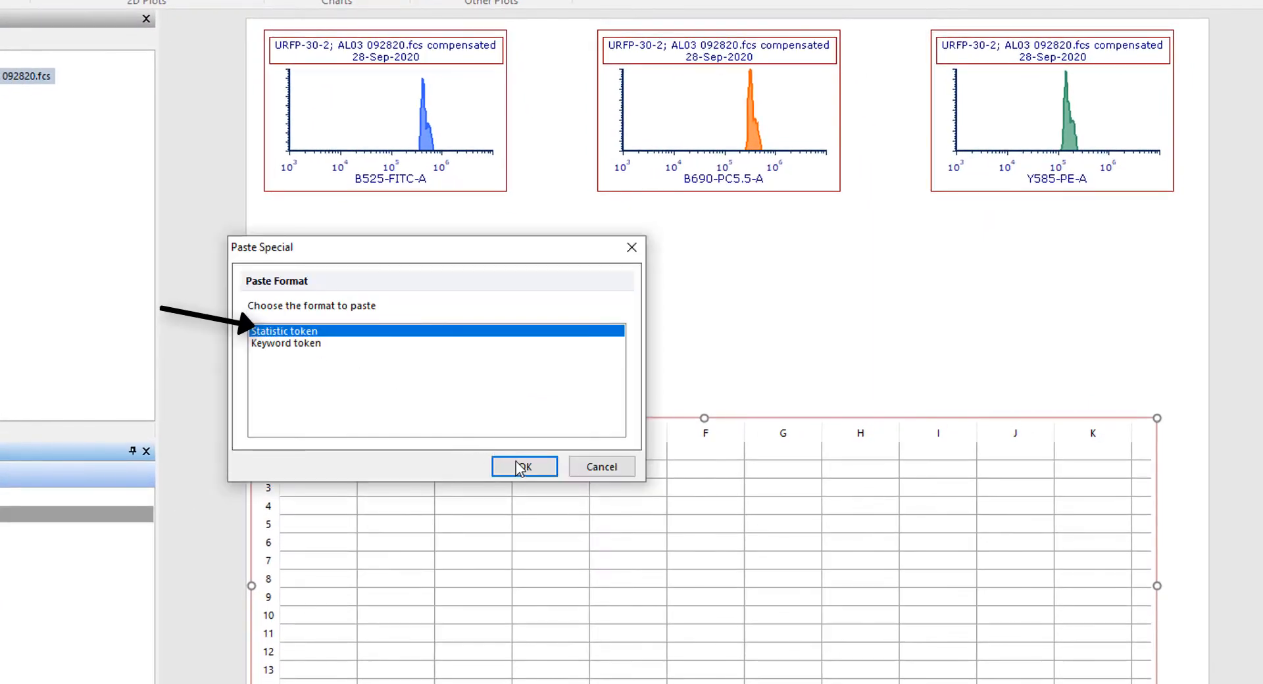
# - Create Gate 1 Median statistic tokens for B525-FITC-A, B690-PC5.5-A and Y585-PE-A
pyautogui.click(524, 465)
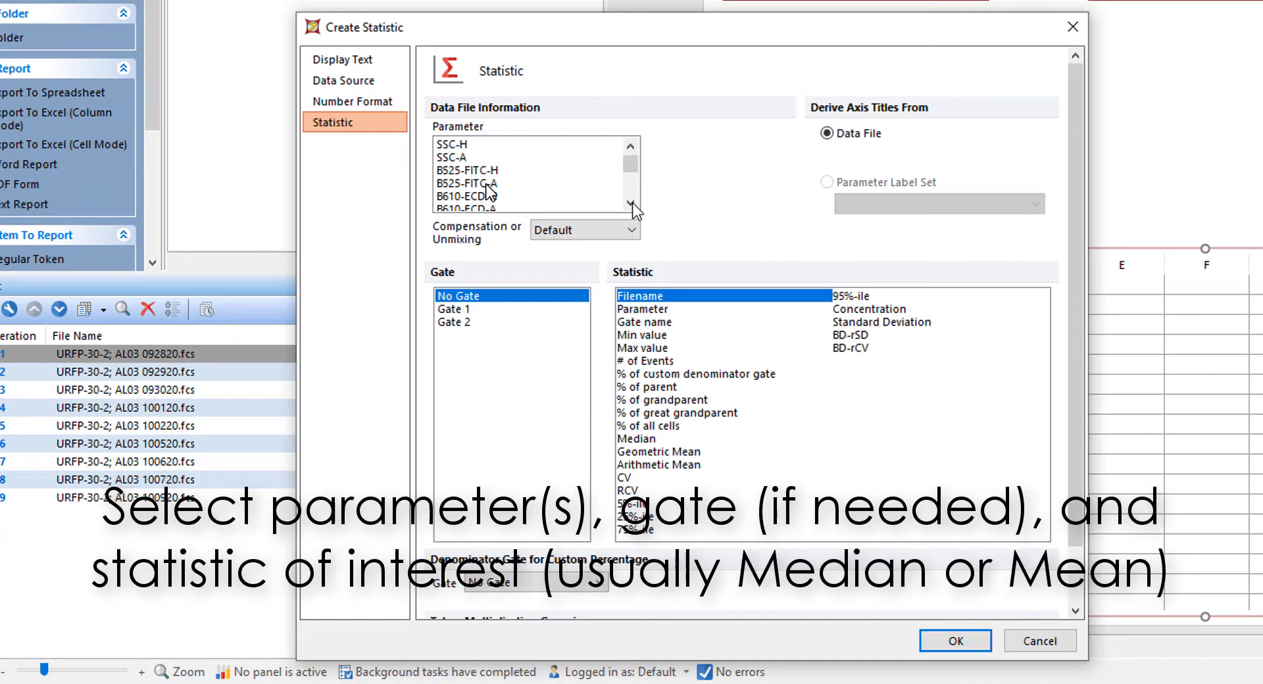
pyautogui.click(485, 184)
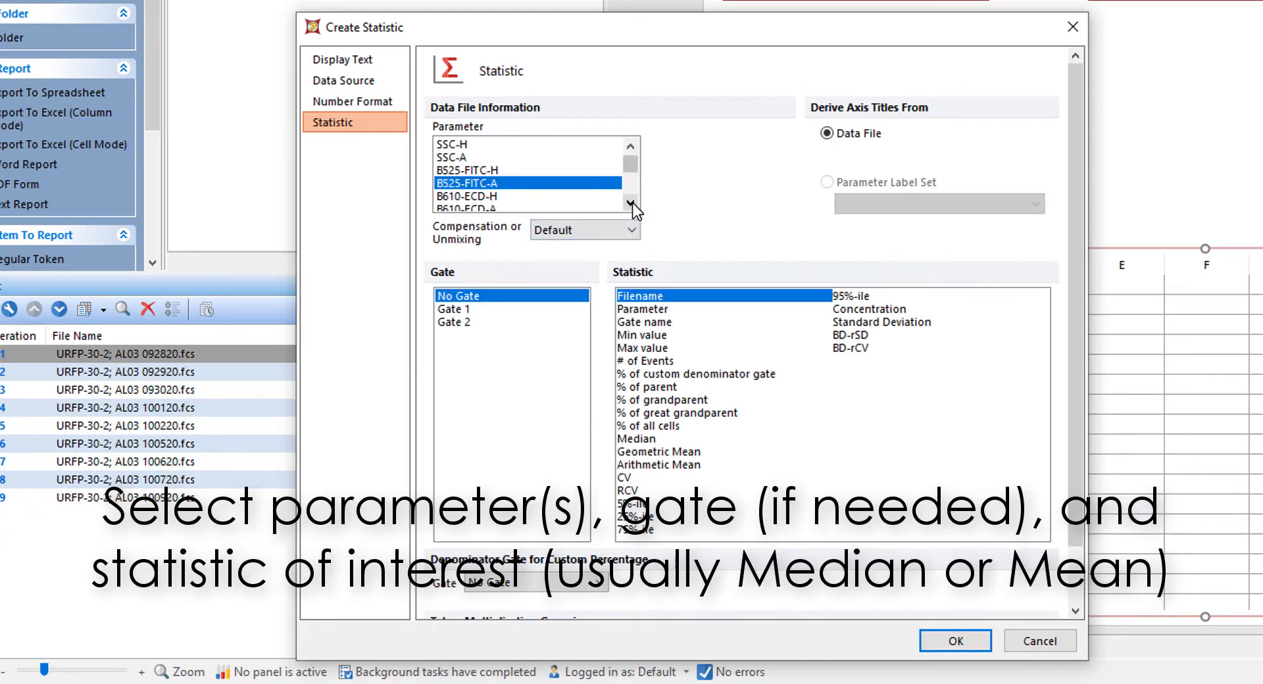
pyautogui.click(630, 208)
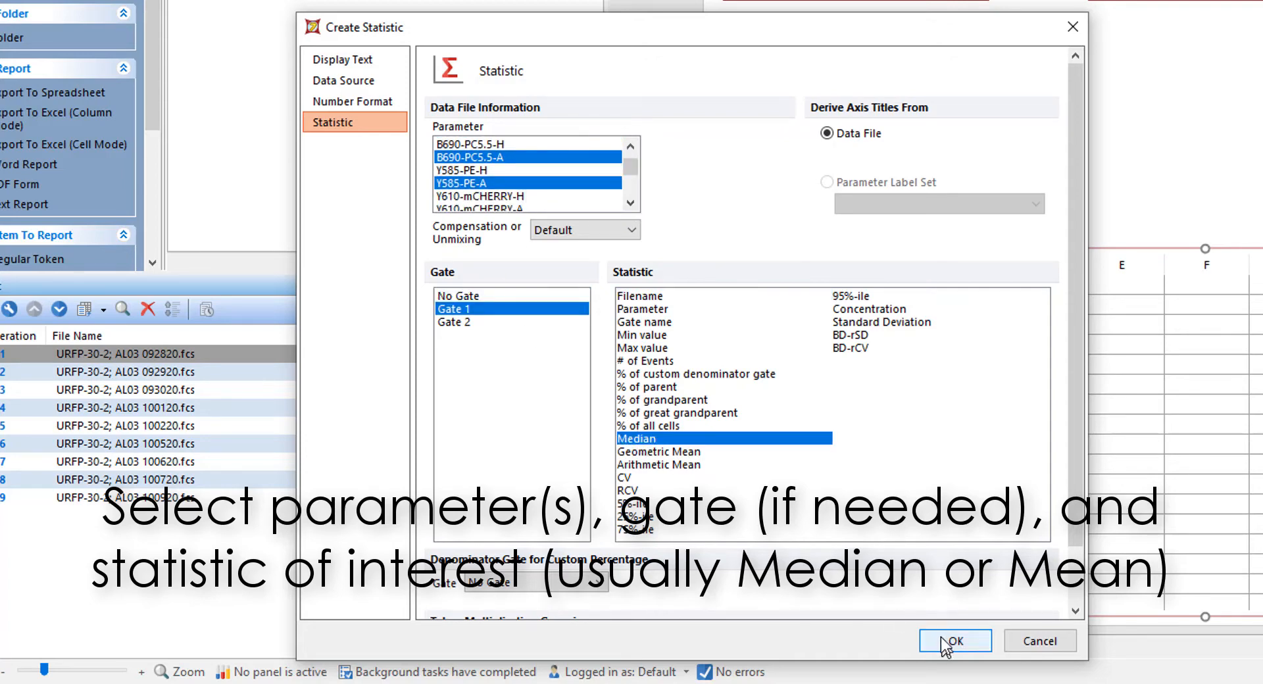
pyautogui.click(954, 640)
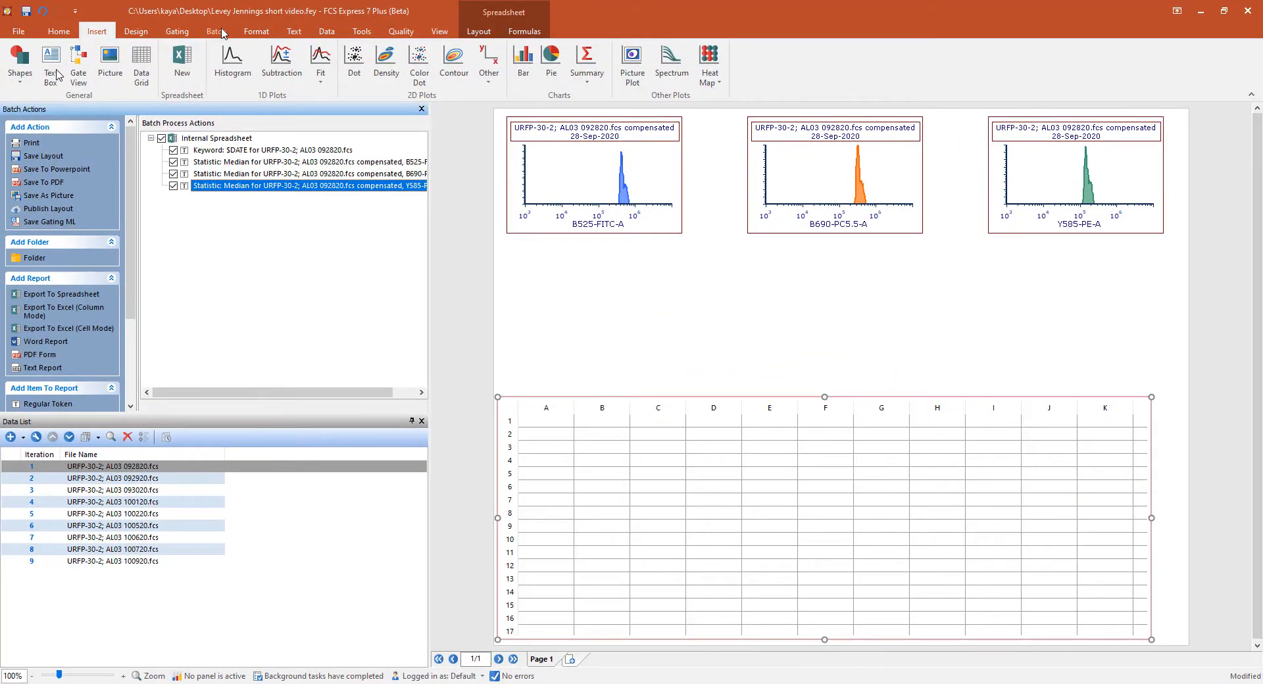
# - Run the batch across all nine data files
pyautogui.click(52, 58)
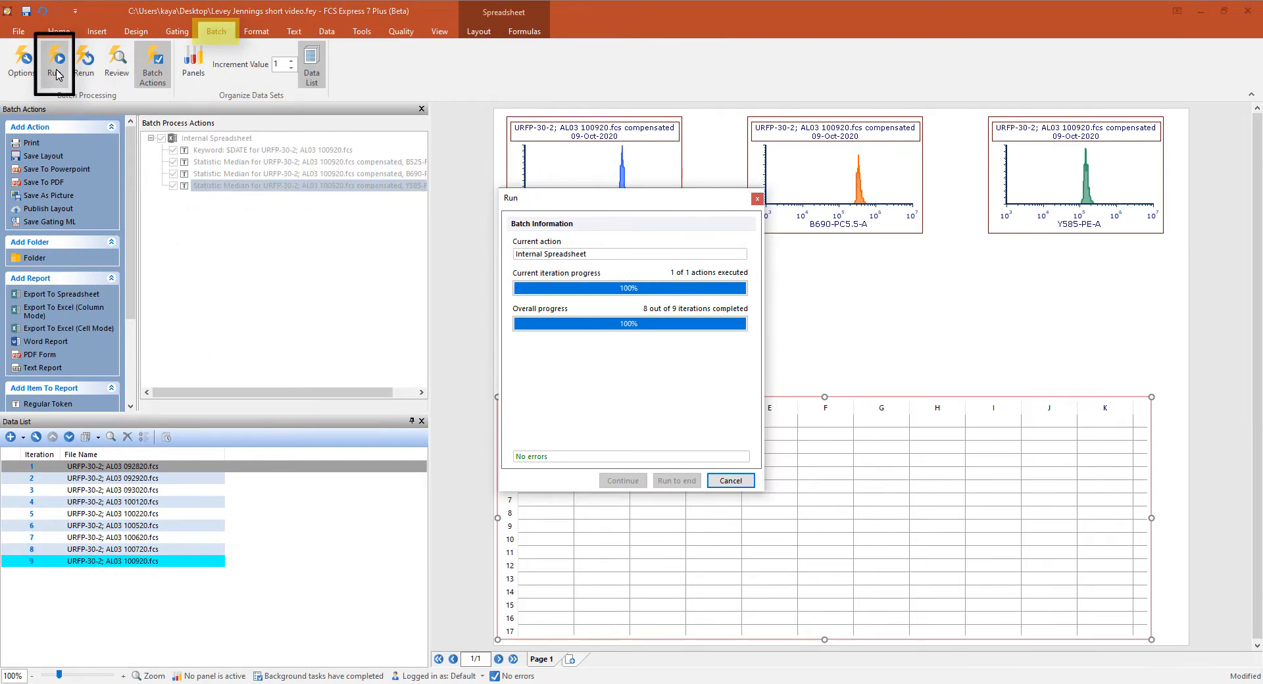
pyautogui.click(730, 480)
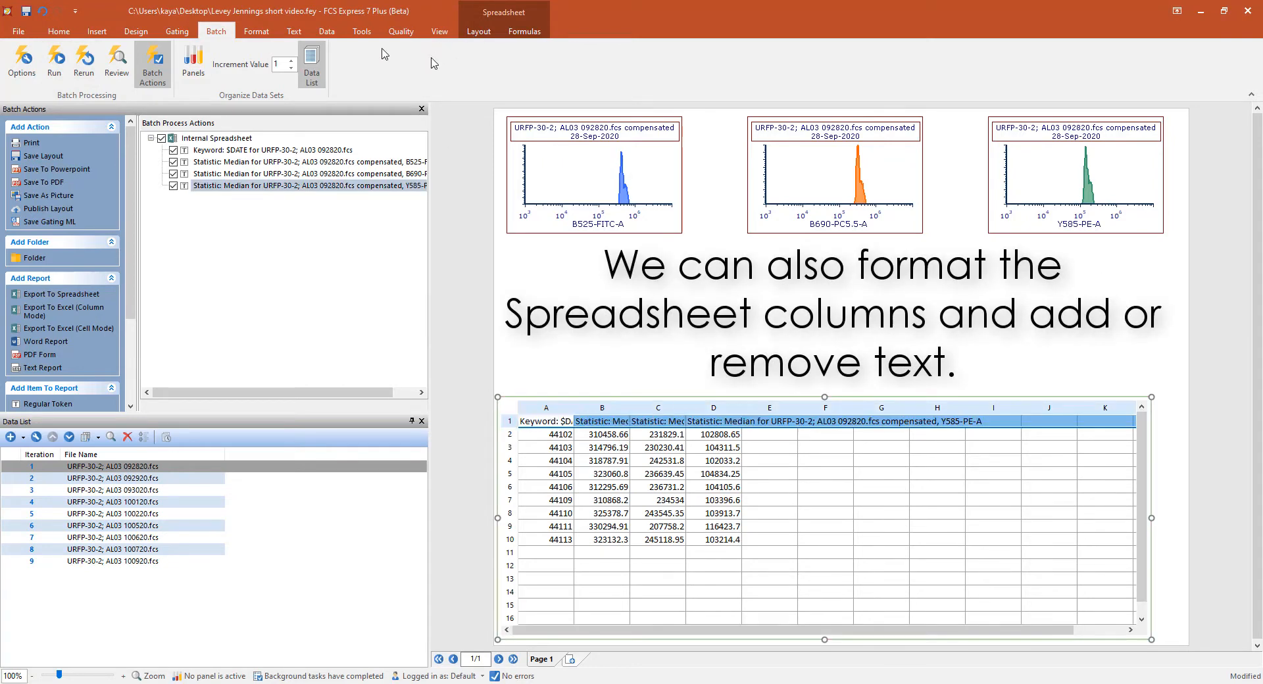
# - Wrap the spreadsheet header text and format column A as Date
pyautogui.click(479, 31)
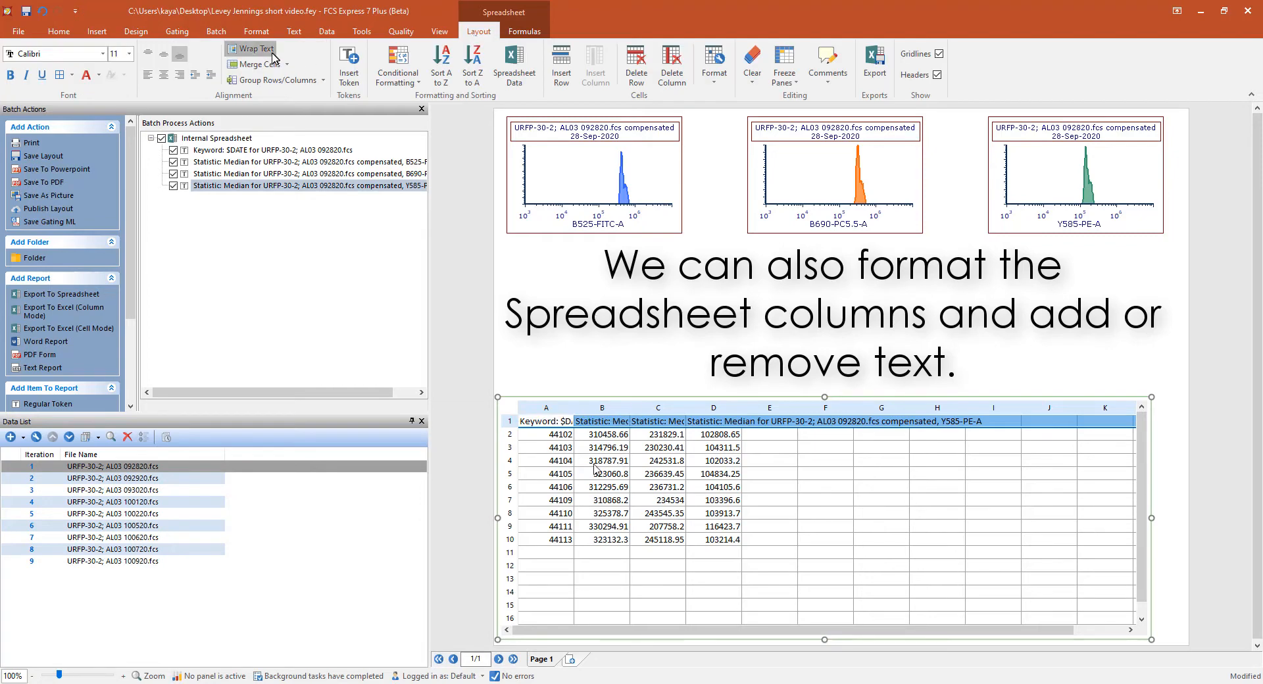
pyautogui.click(249, 48)
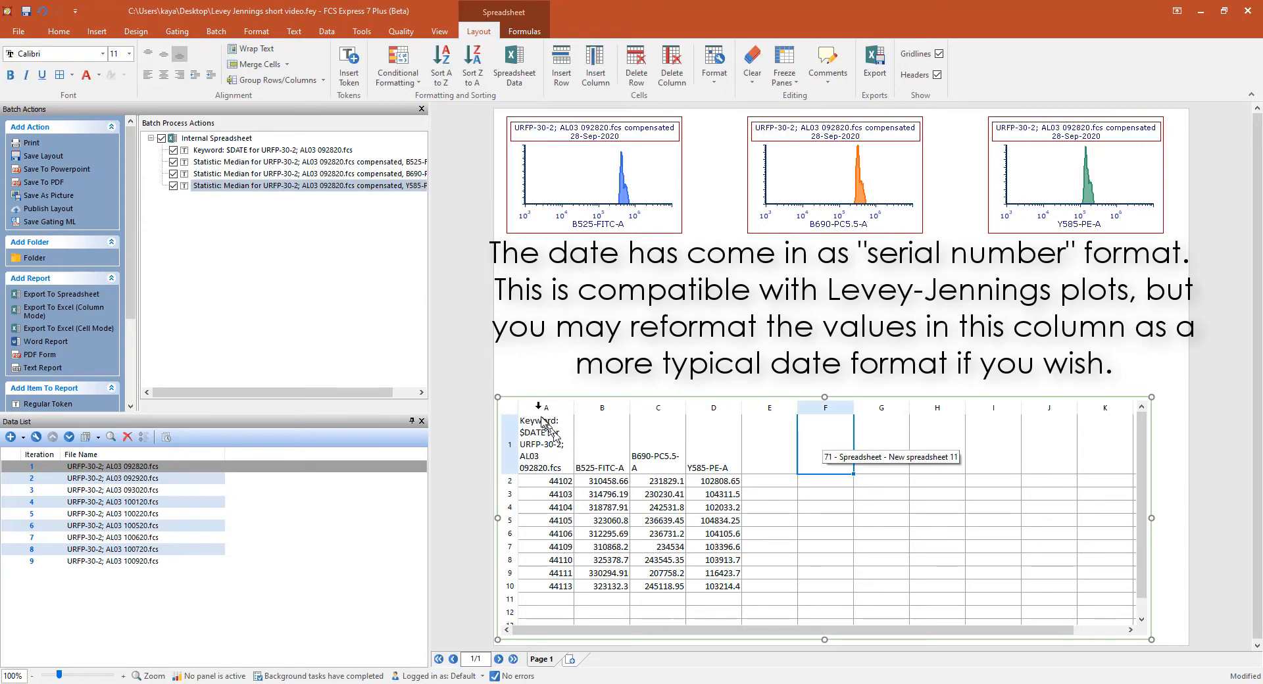
pyautogui.click(545, 407)
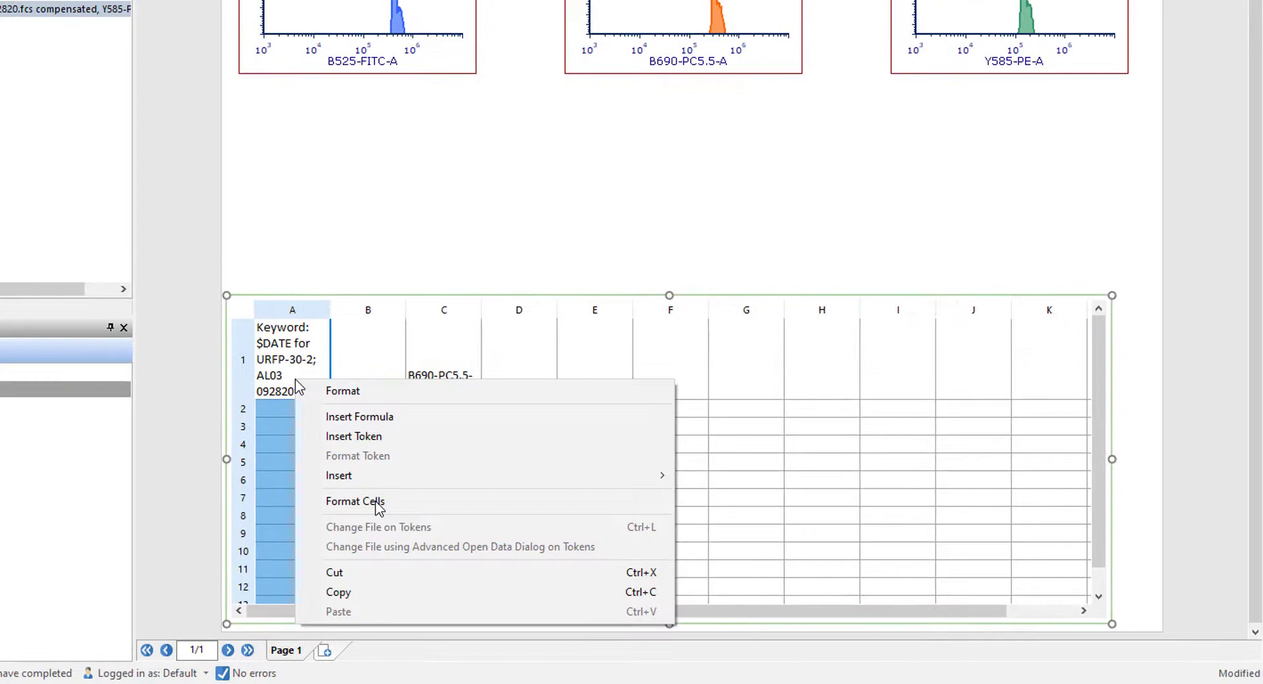
pyautogui.moveTo(376, 504)
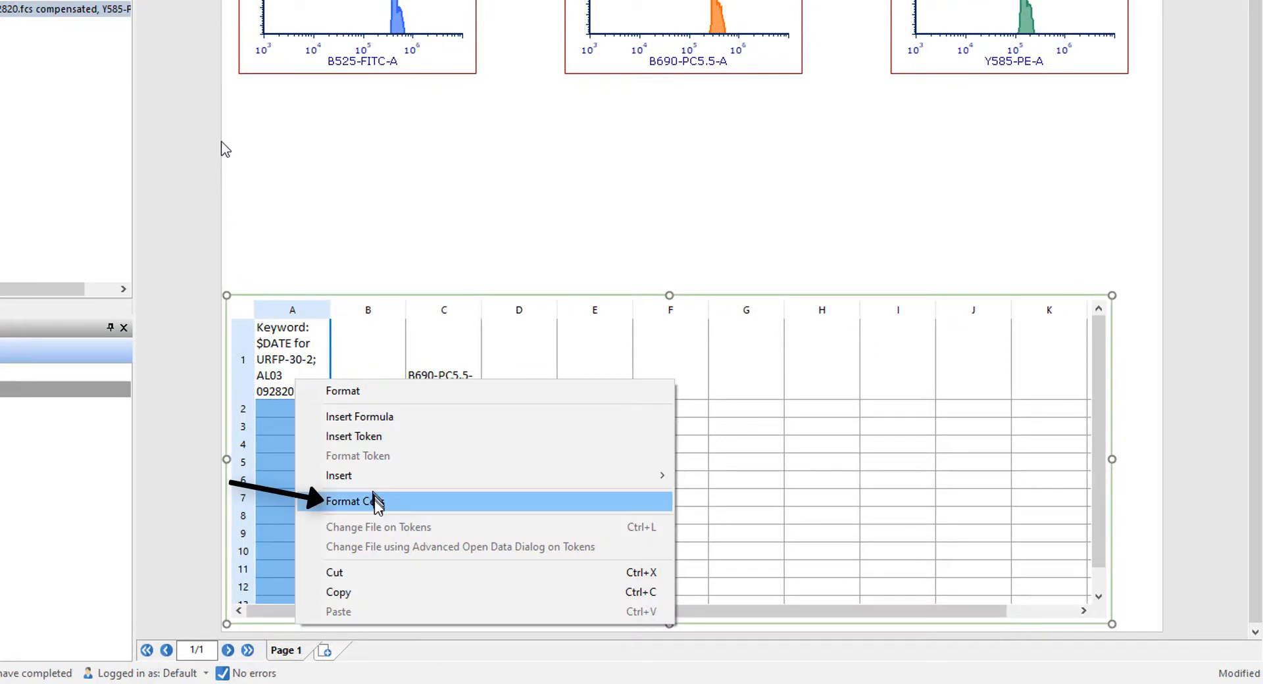
pyautogui.click(353, 501)
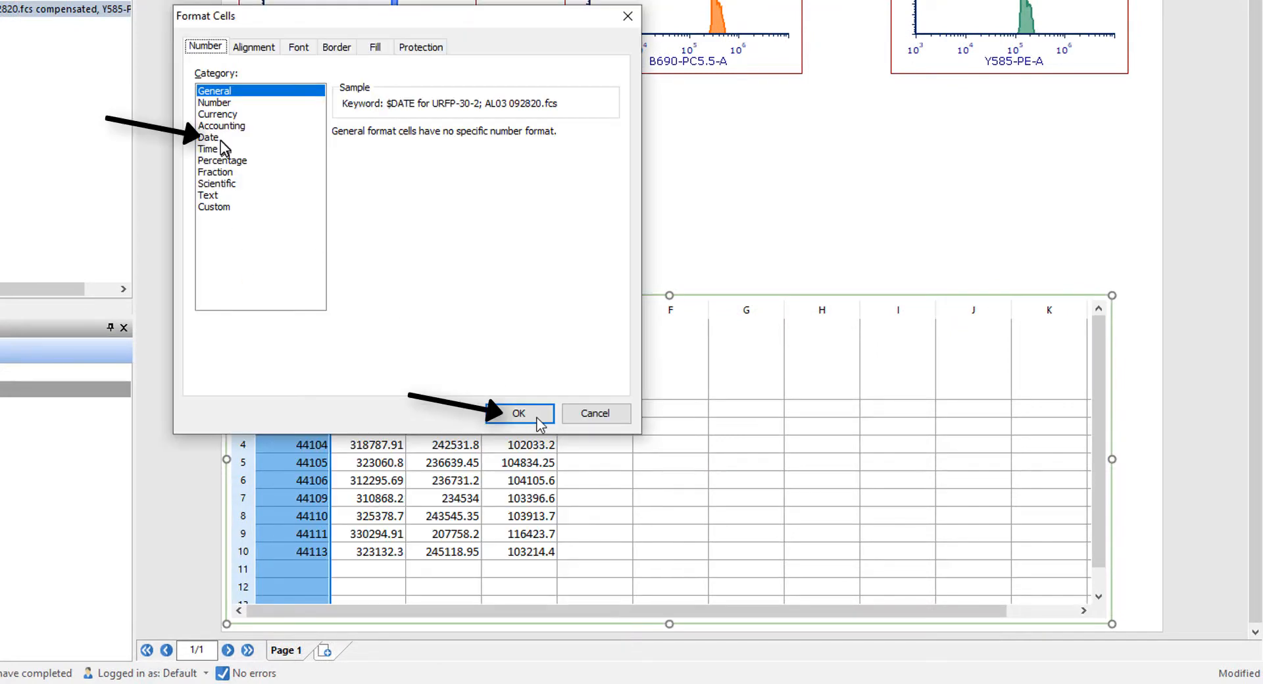
pyautogui.click(519, 413)
pyautogui.write('D')
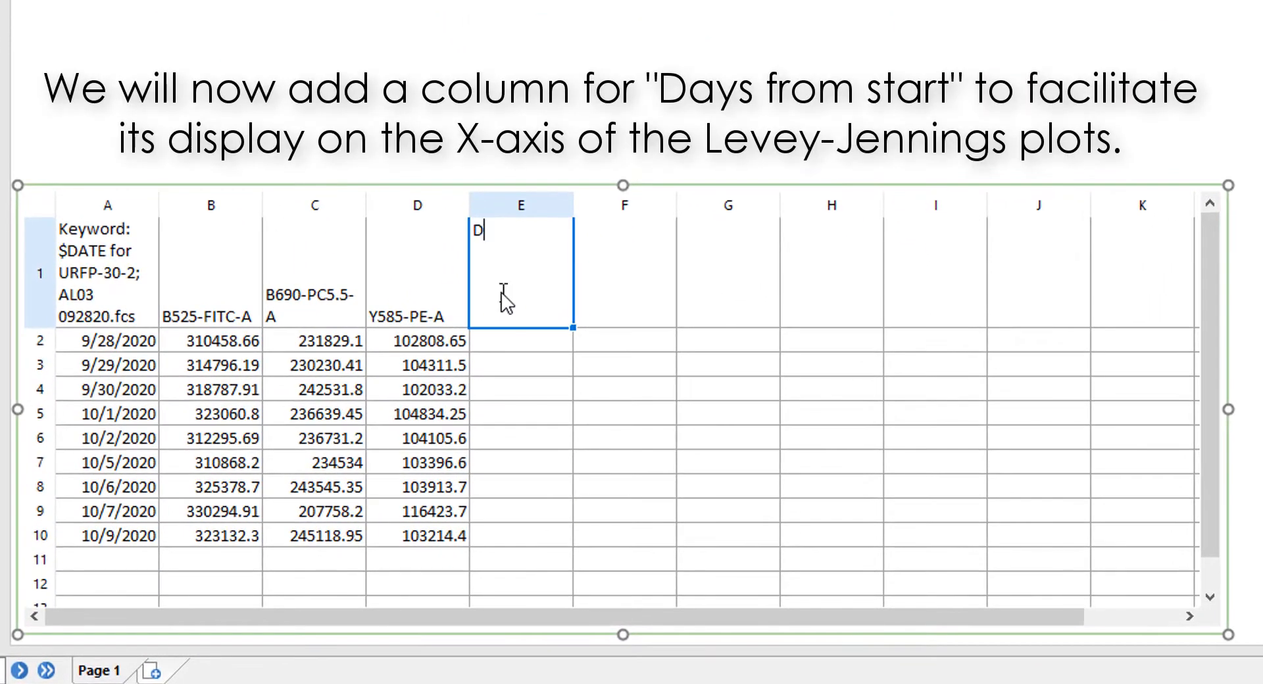
# - Label column E 'DAYS from start'
pyautogui.write('AYS')
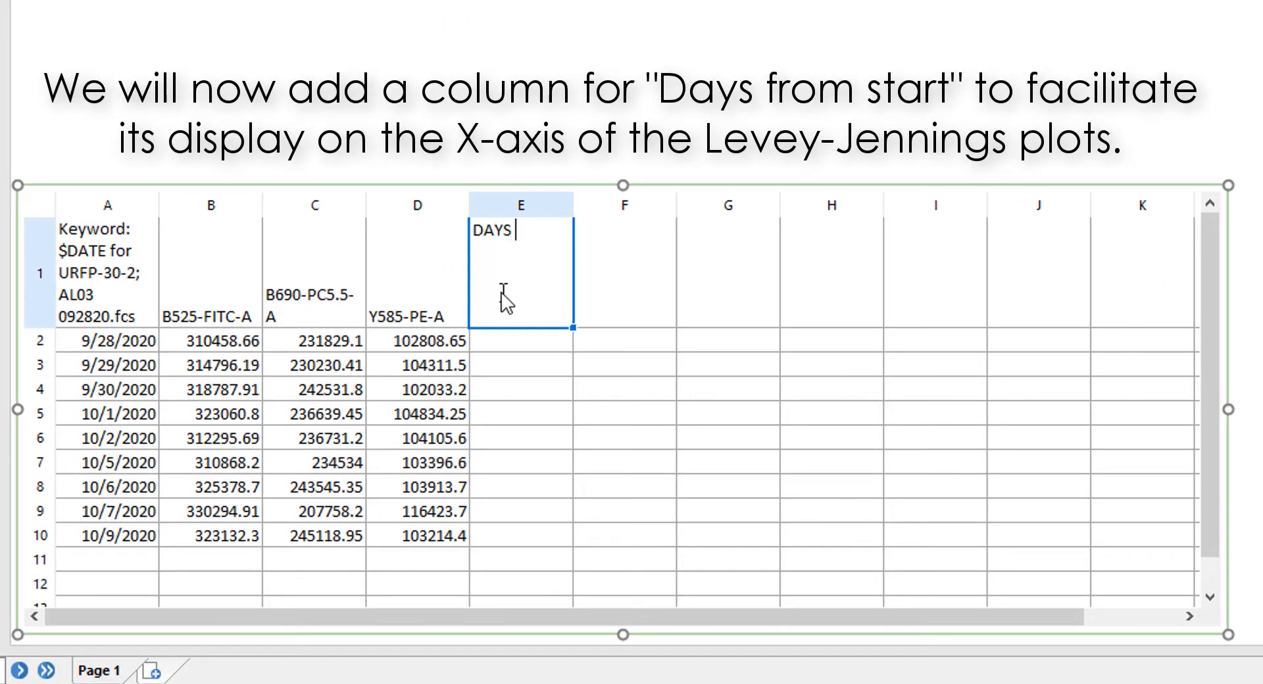
pyautogui.write('from sta')
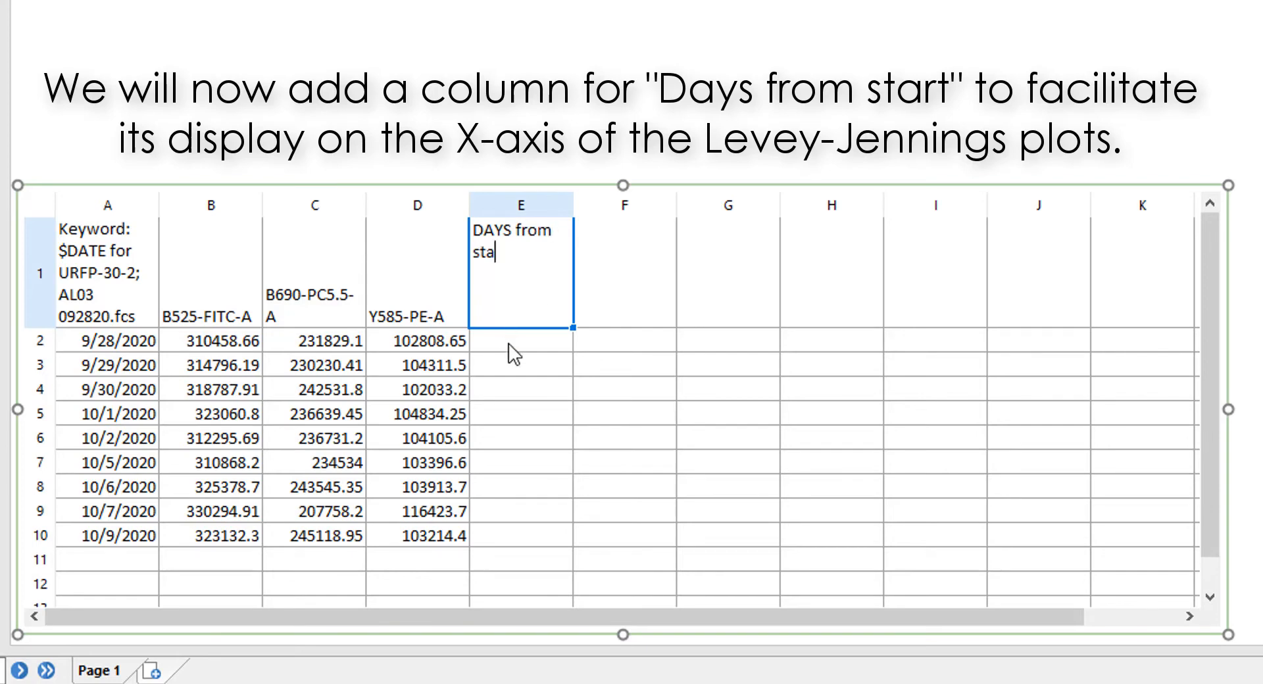
pyautogui.press('Enter')
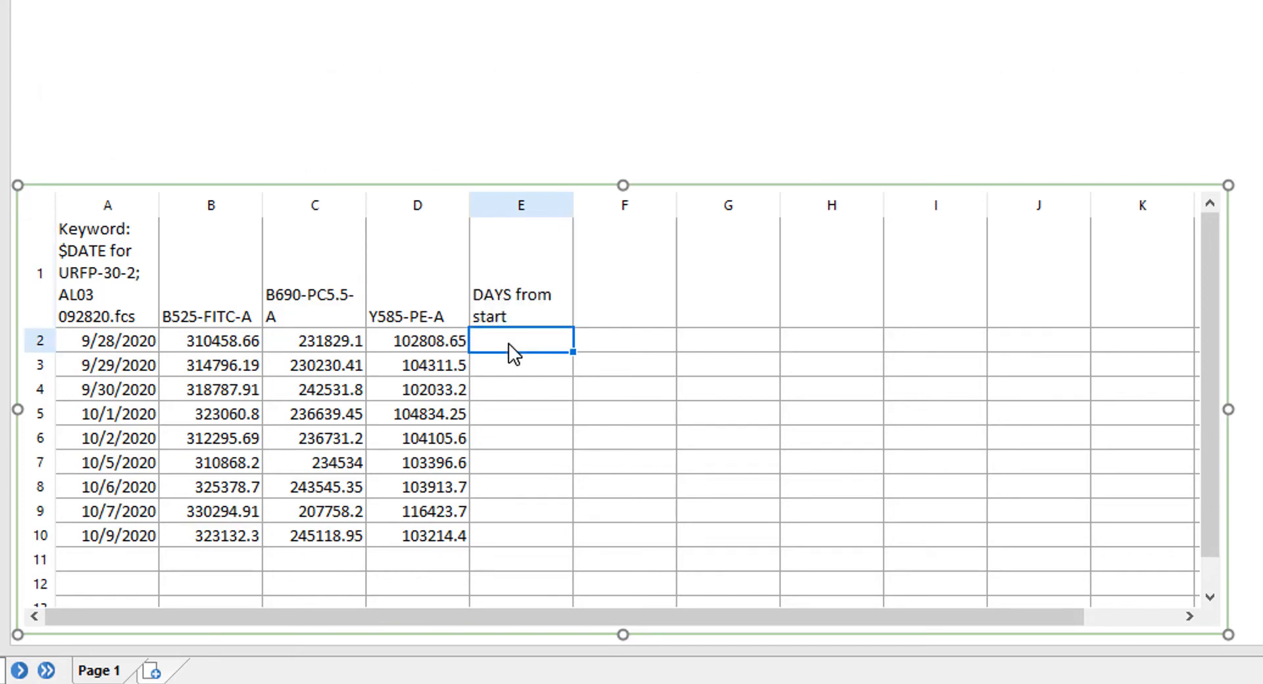
# - Enter =DAYS(A2,$A$2) in E2 and fill it down to row 10
pyautogui.write('=DA')
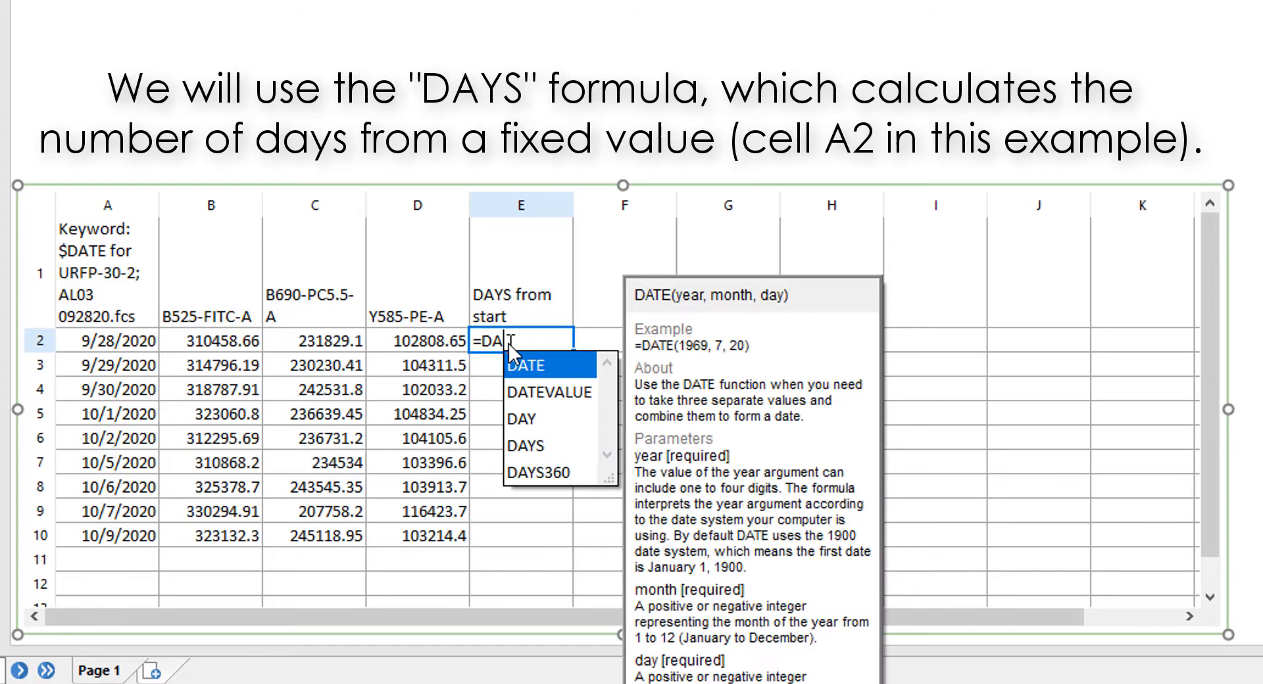
pyautogui.write('YS')
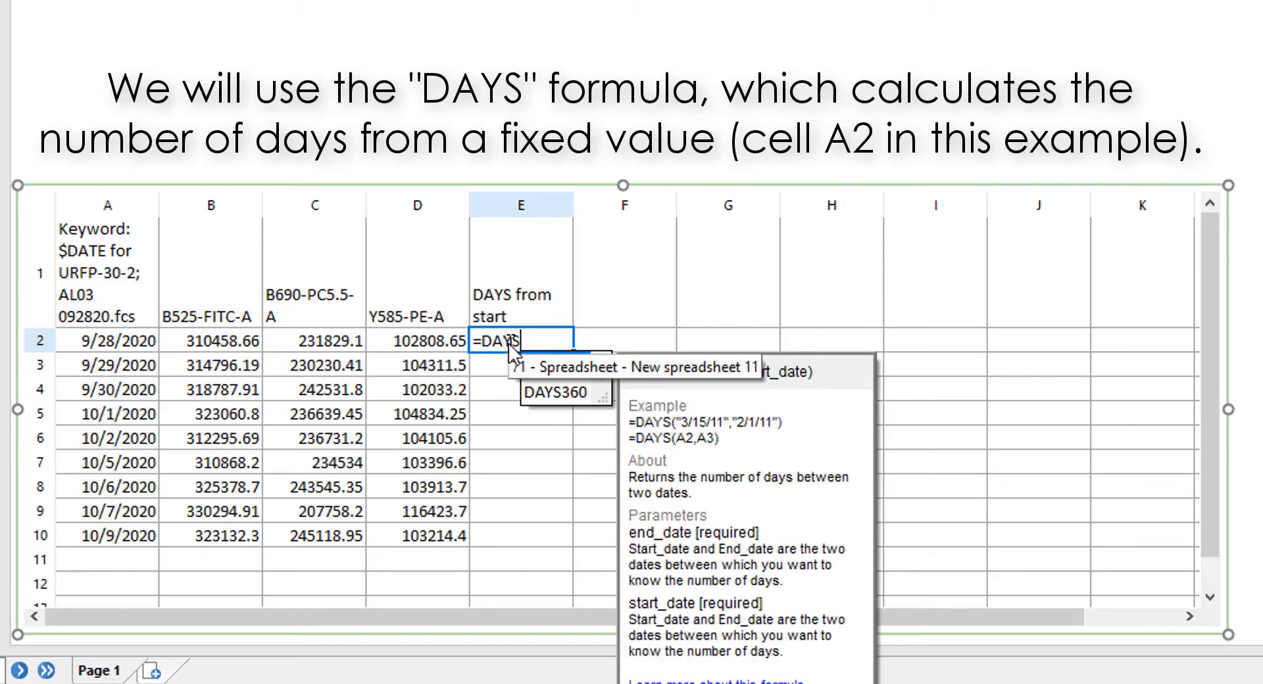
pyautogui.write('(A2,')
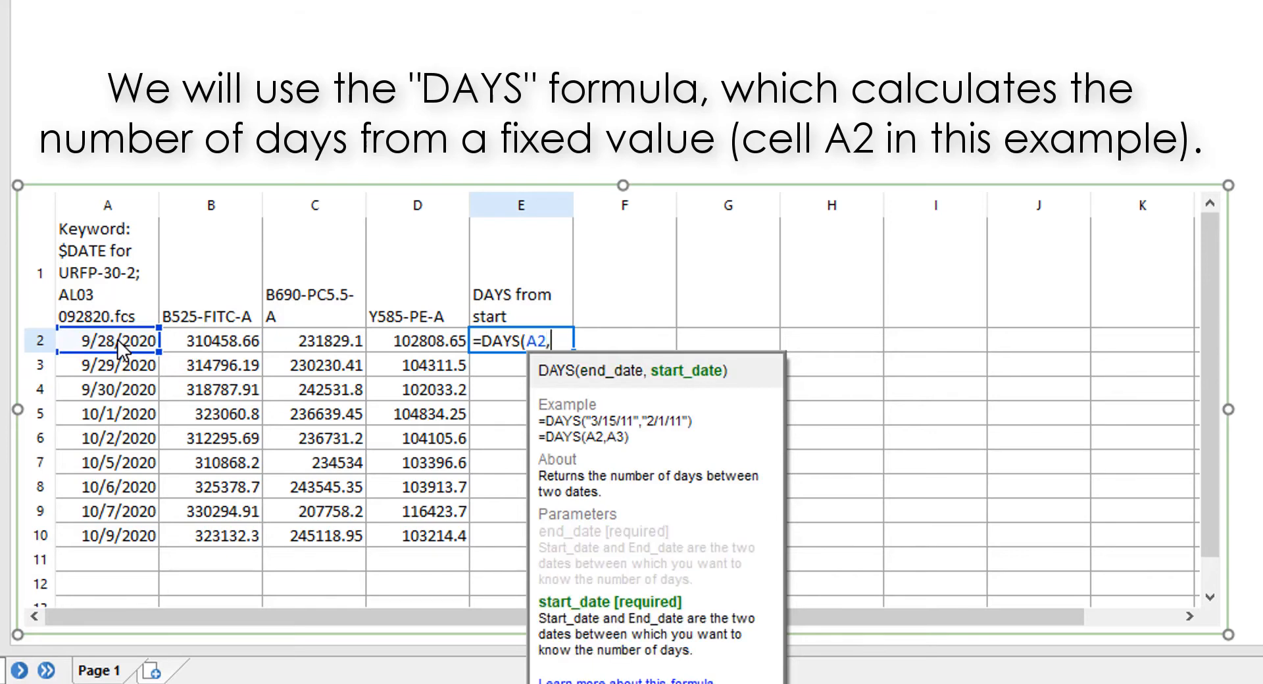
pyautogui.write('$A$')
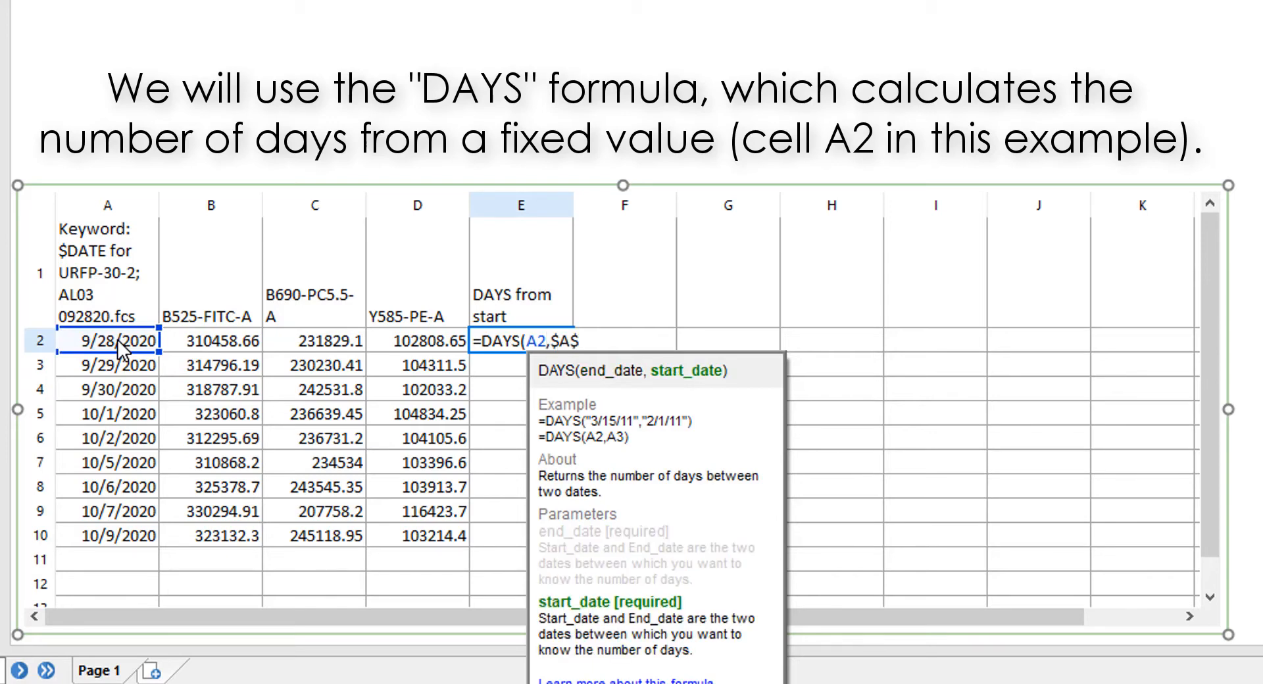
pyautogui.press('Enter')
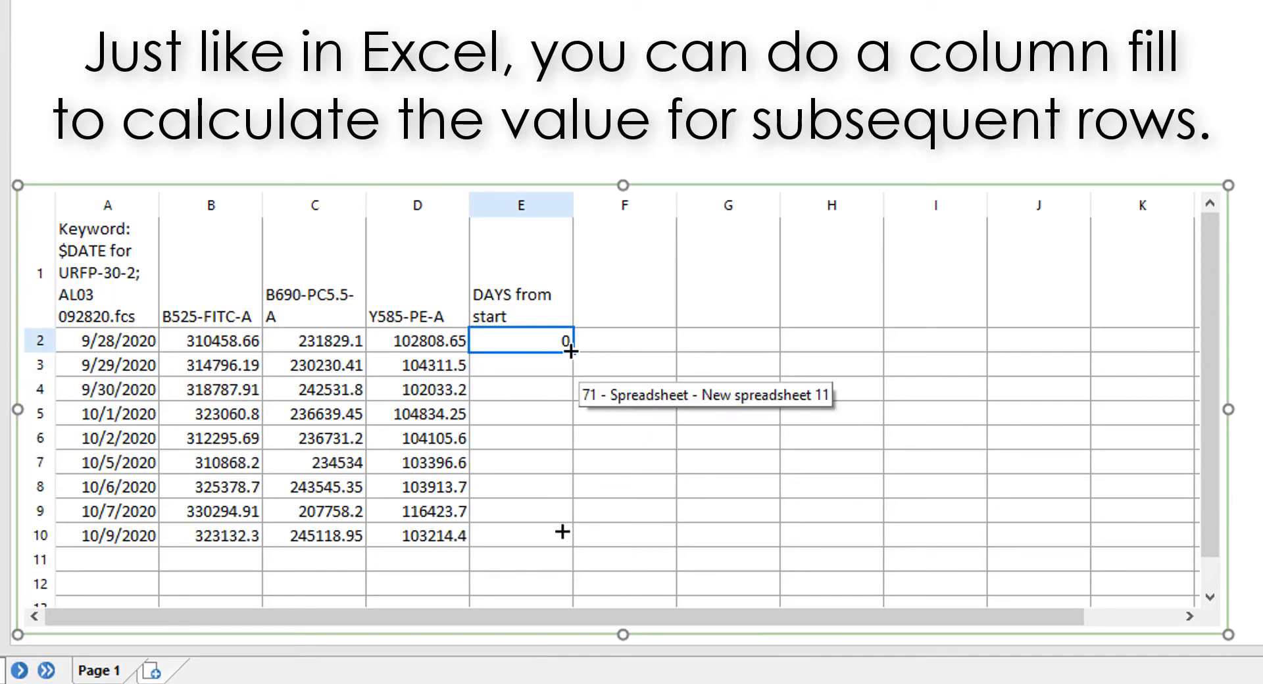
pyautogui.moveTo(566, 339); pyautogui.dragTo(563, 535)
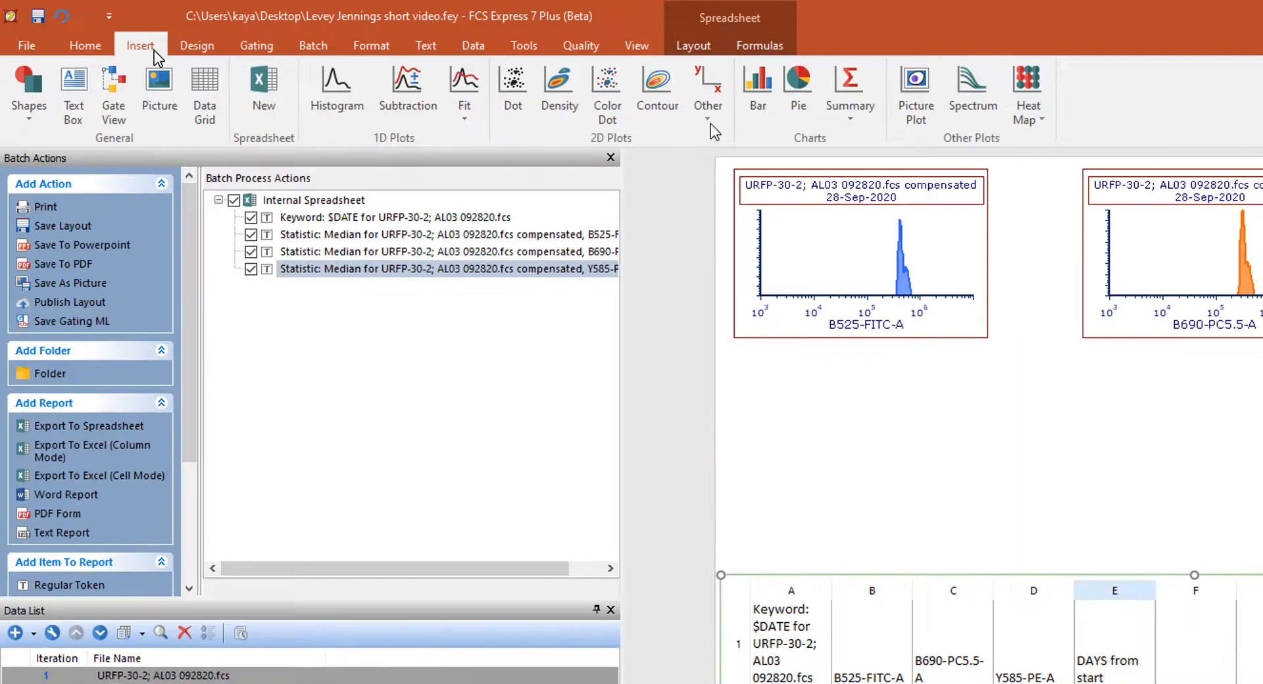
# - Insert a Levey Jennings plot with DAYS from start on the X axis
pyautogui.click(708, 89)
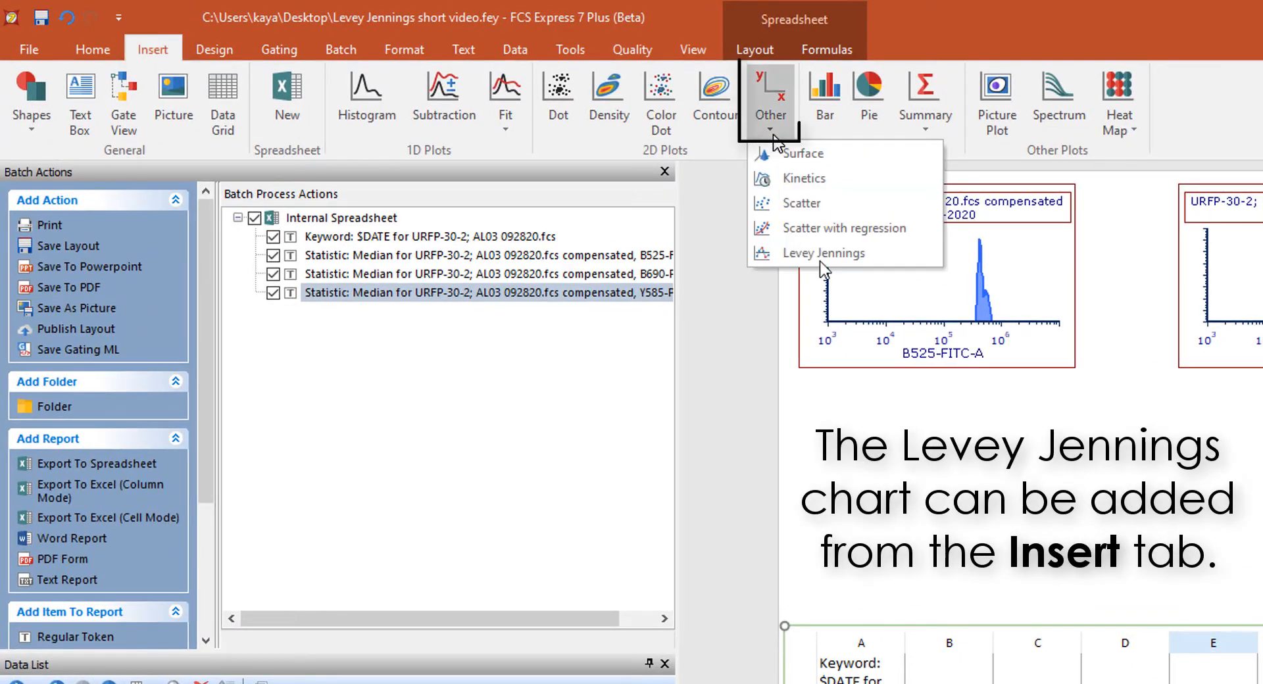
pyautogui.moveTo(824, 269)
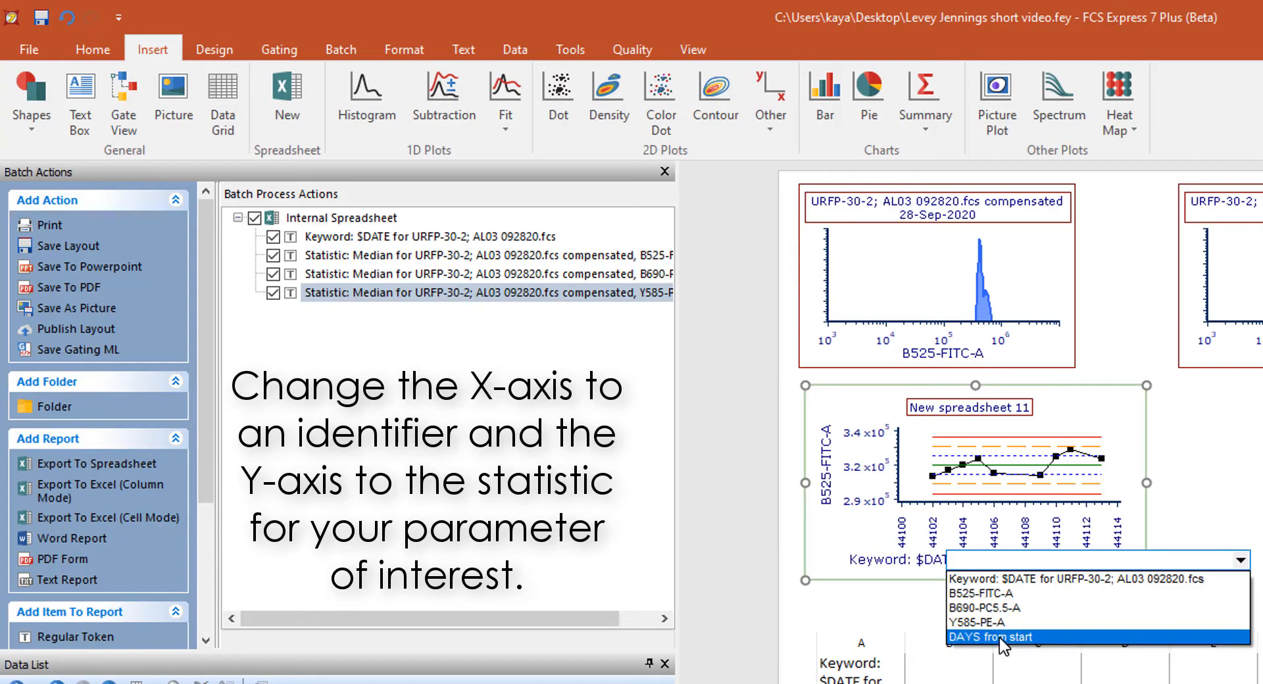
pyautogui.click(995, 636)
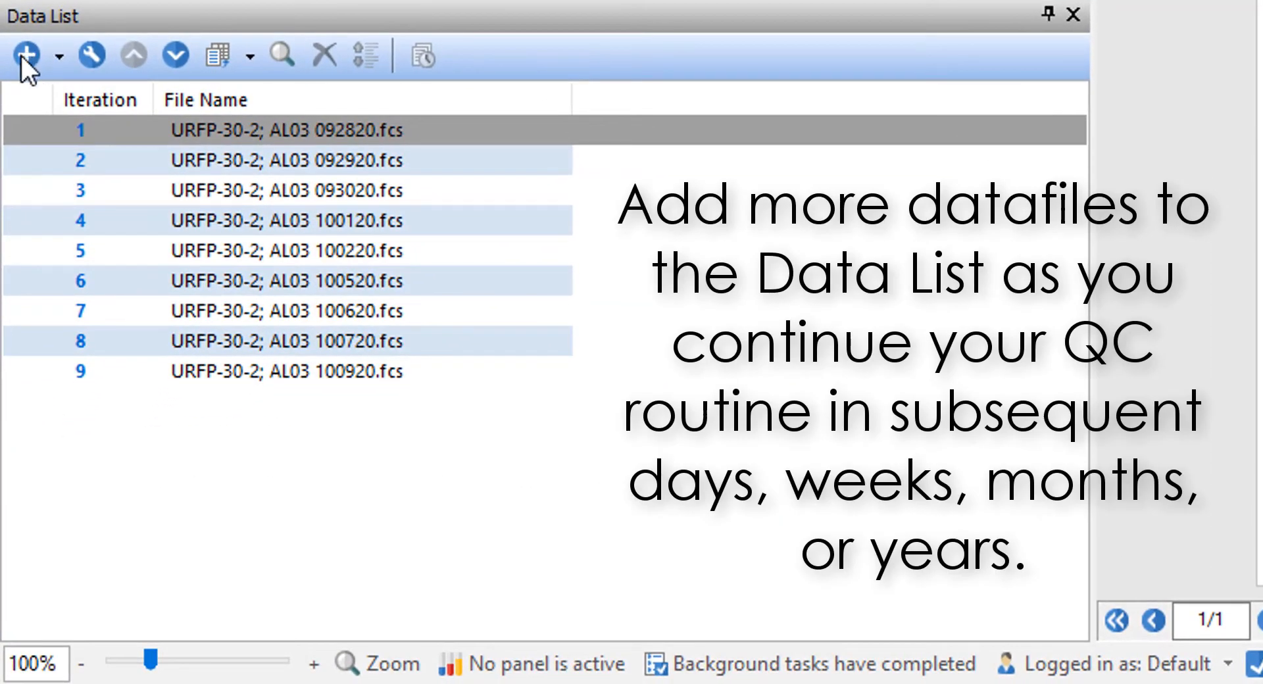
# - Add the three new FCS files to the Data List and load iteration 10
pyautogui.click(279, 131)
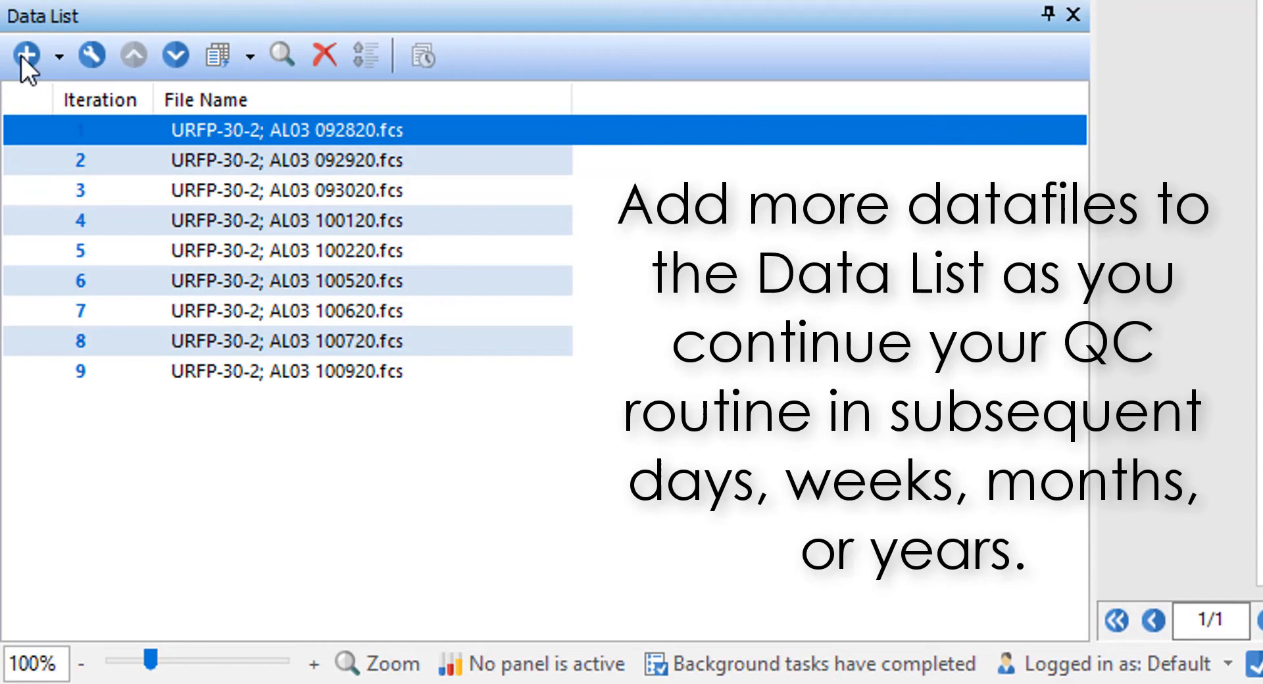
pyautogui.click(26, 56)
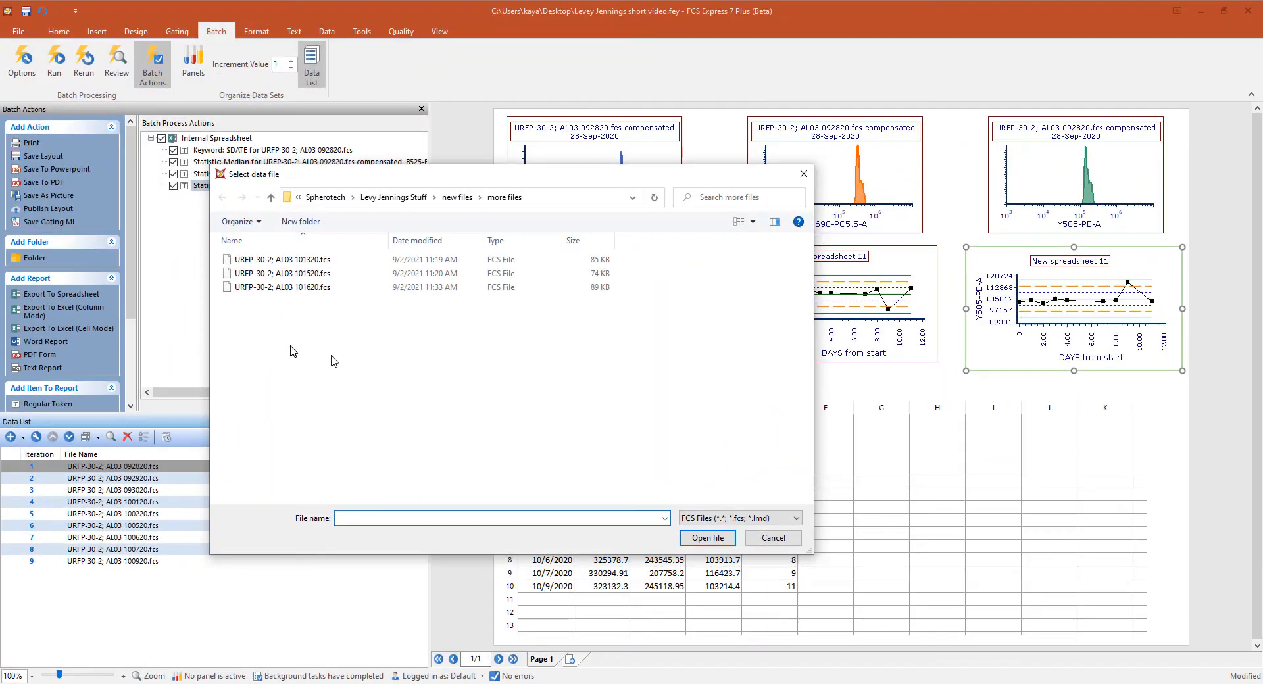
pyautogui.click(773, 538)
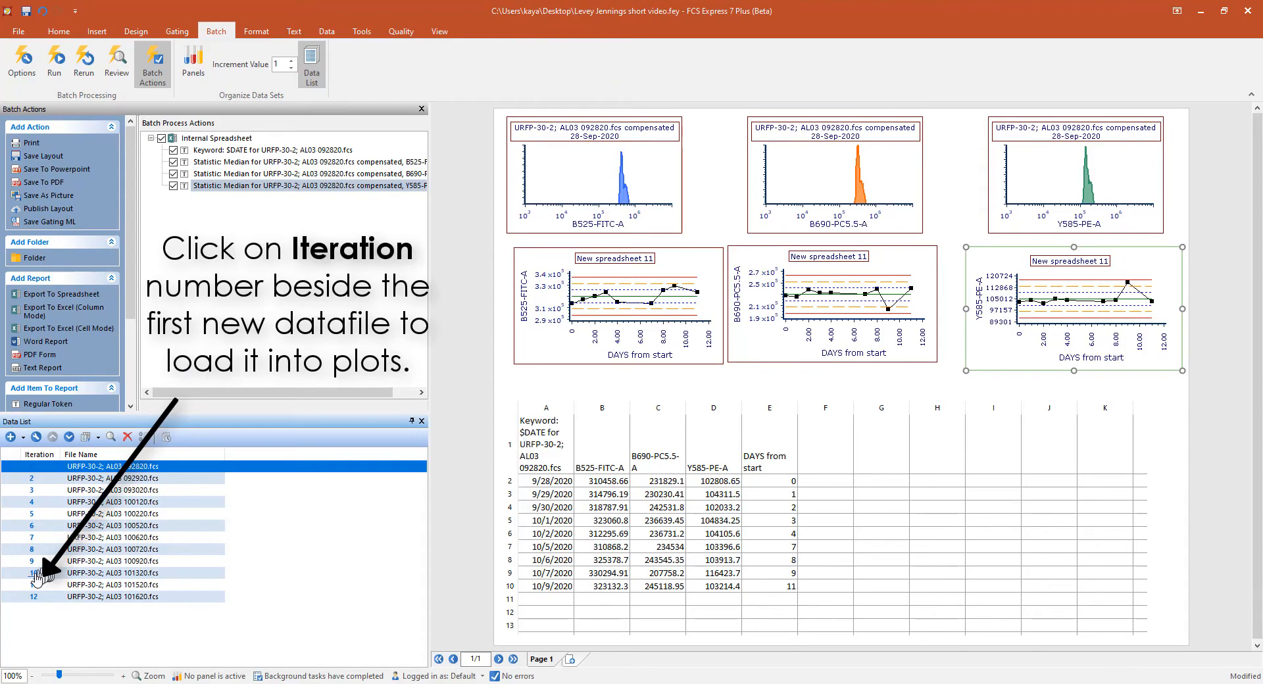
pyautogui.click(32, 574)
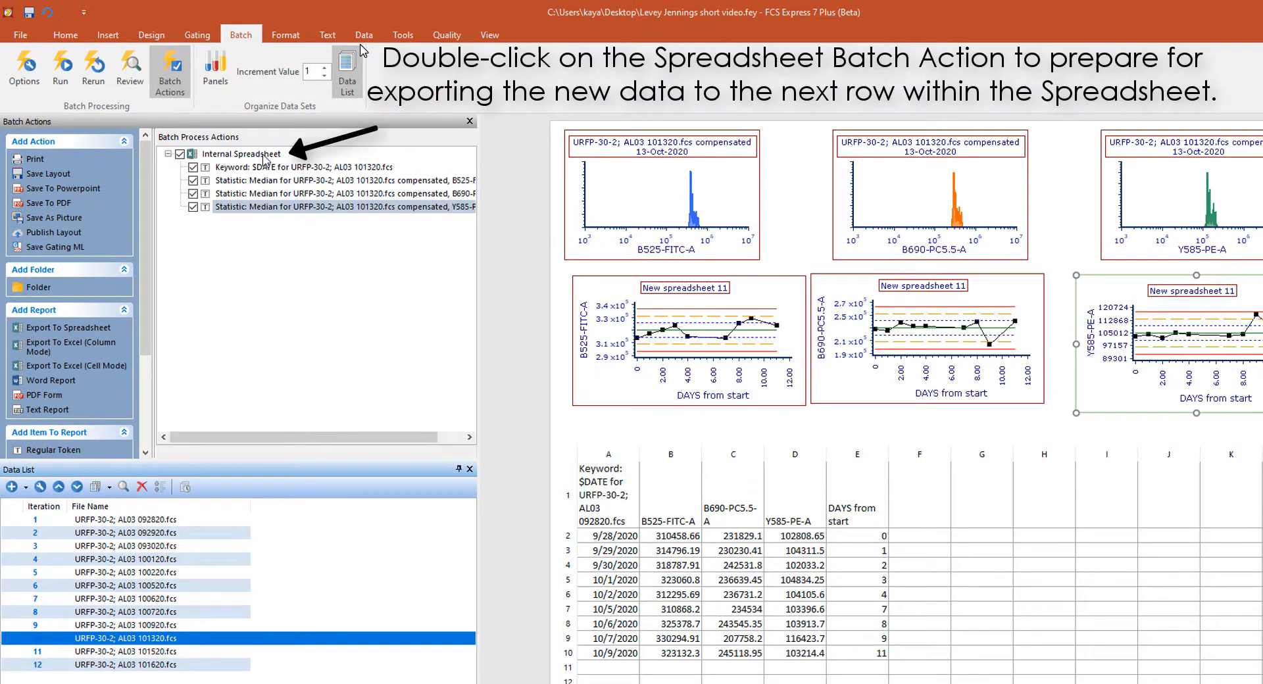
pyautogui.doubleClick(240, 154)
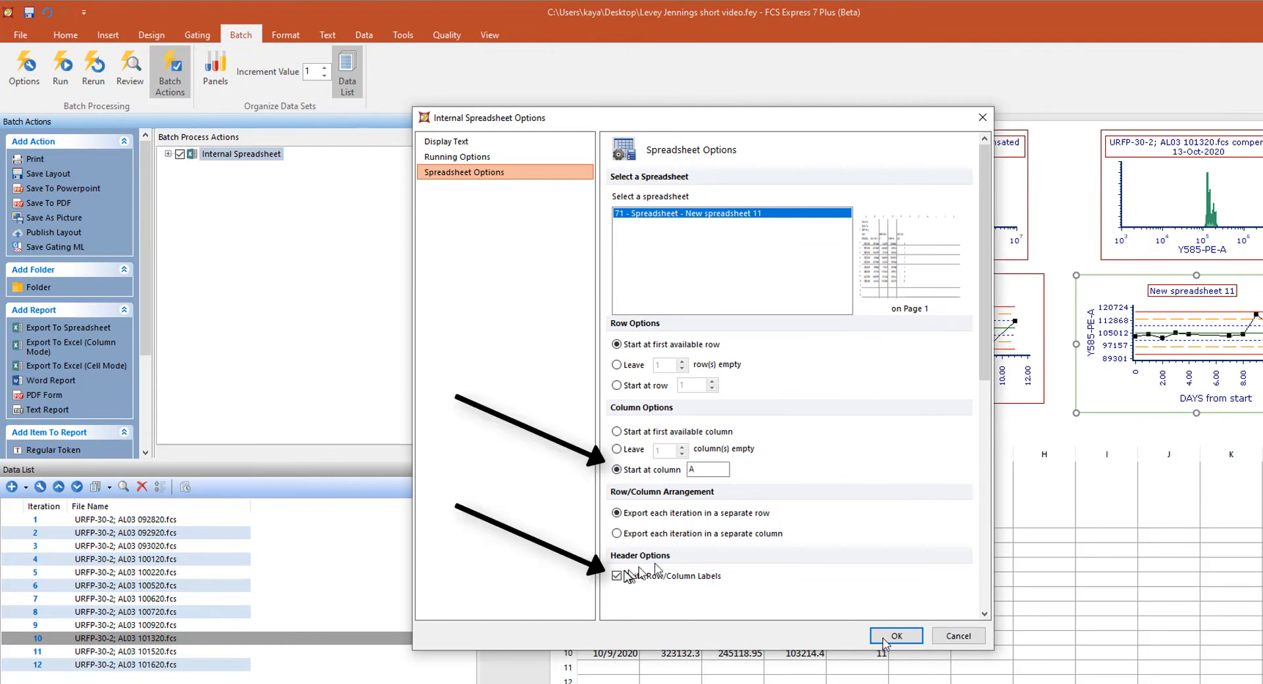
# - Turn off Write Row/Column Labels in the spreadsheet export and rerun the batch
pyautogui.click(618, 575)
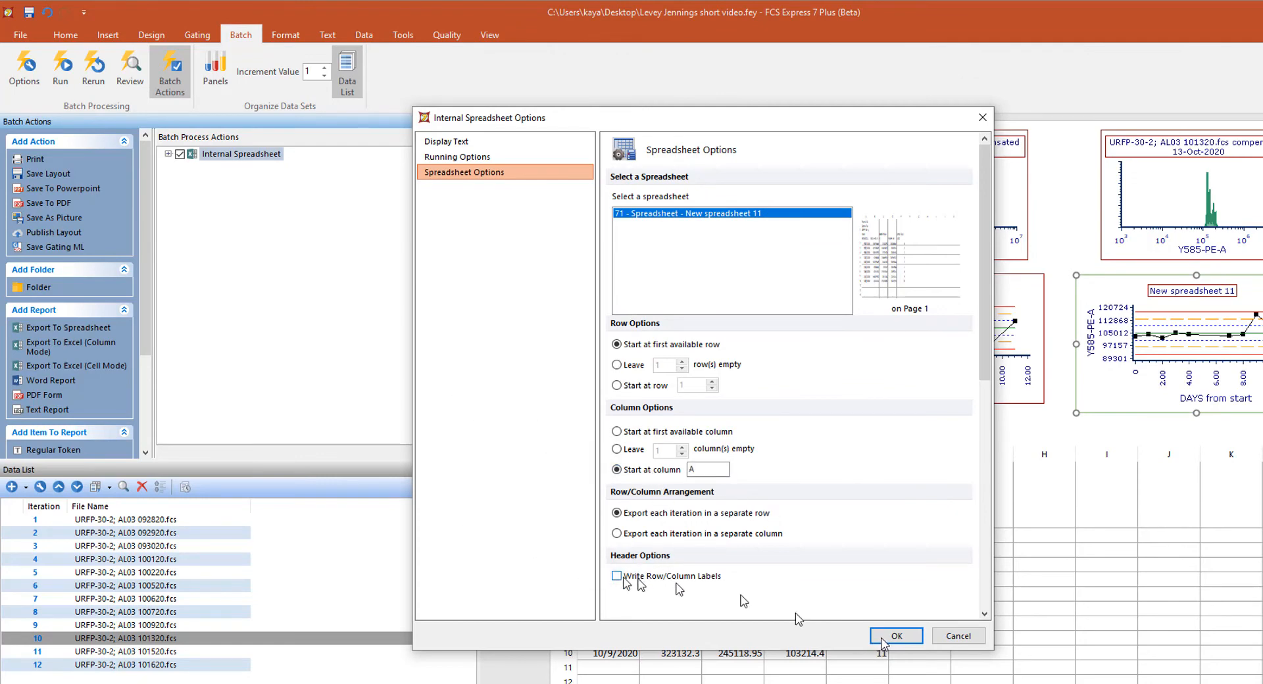
pyautogui.click(897, 636)
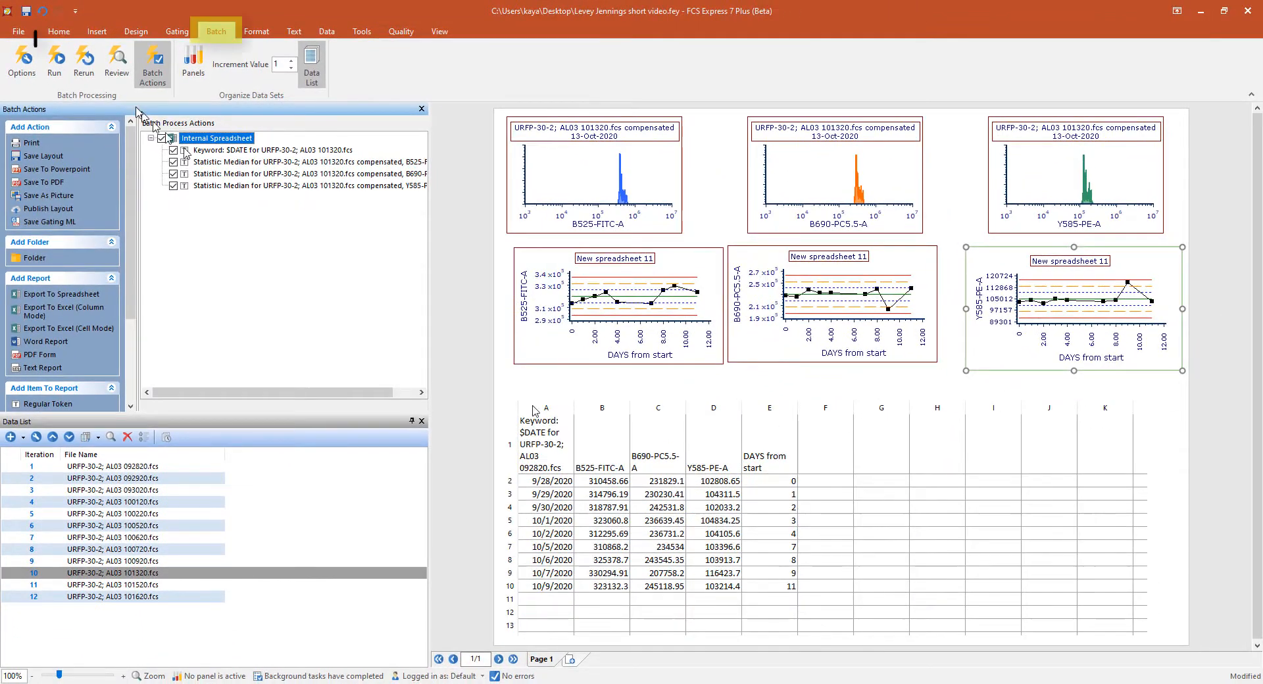
pyautogui.click(54, 56)
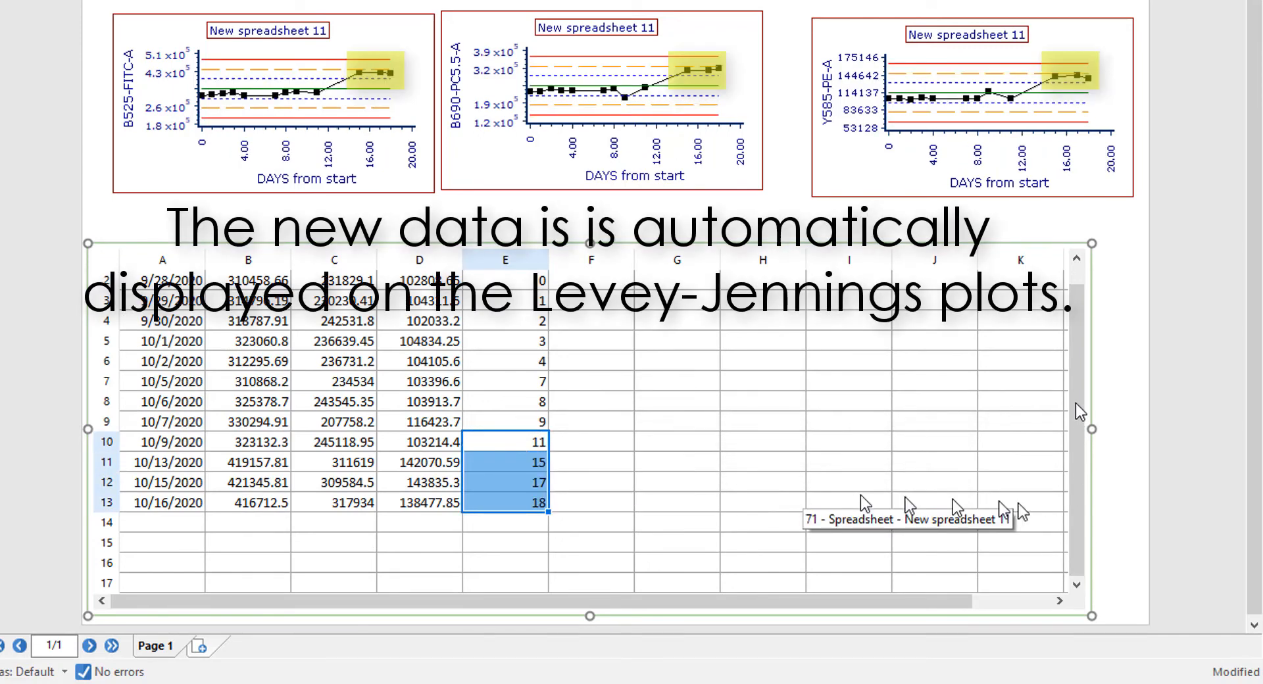
pyautogui.moveTo(1062, 422)
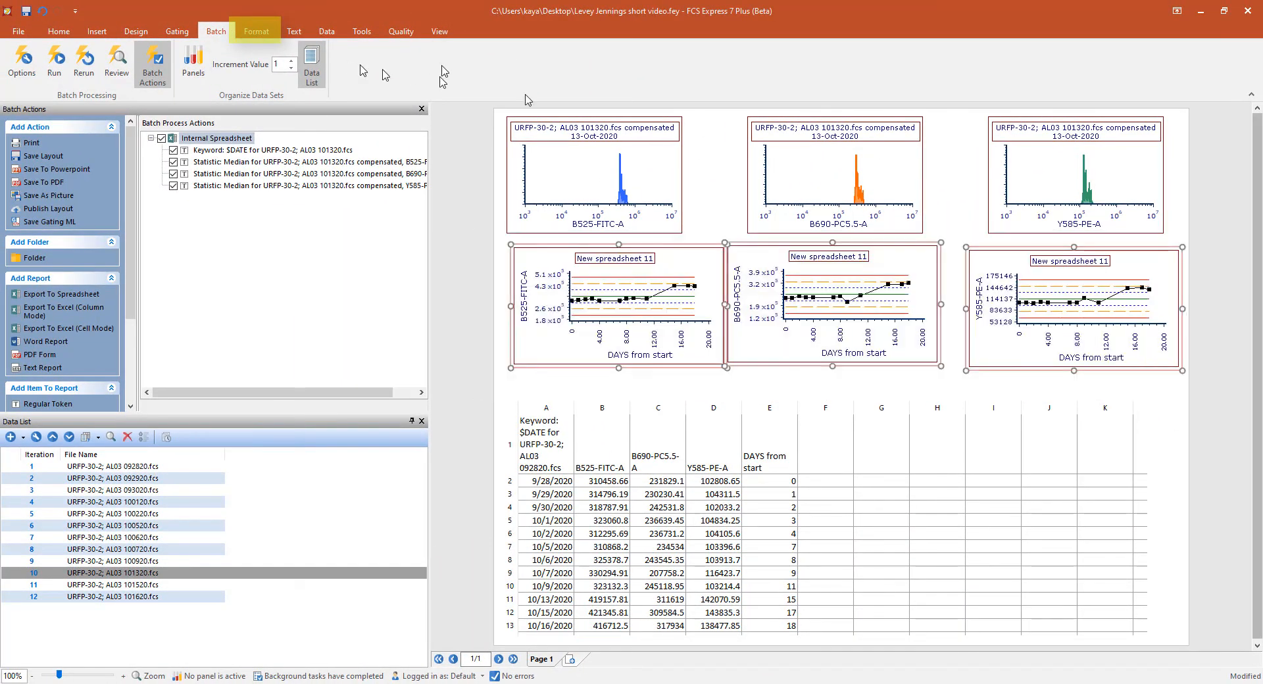
# - Set the Levey-Jennings in-control point shape to Hexagon at size 4
pyautogui.click(427, 66)
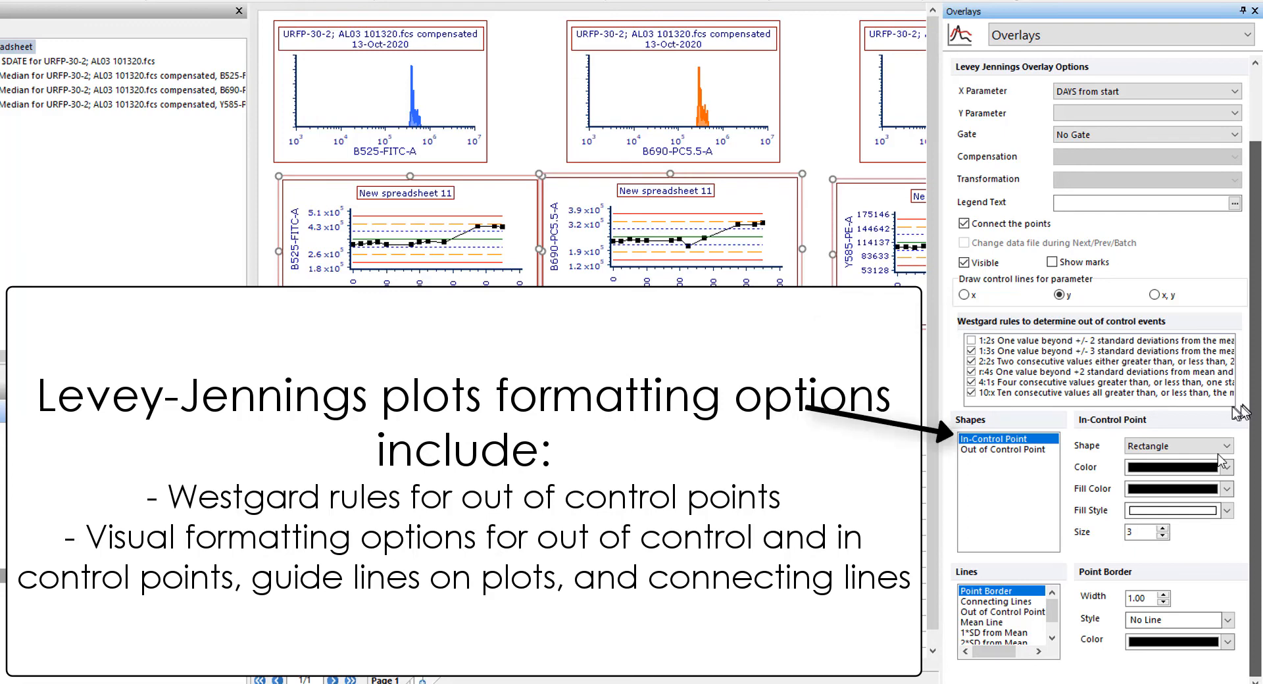
pyautogui.click(1226, 446)
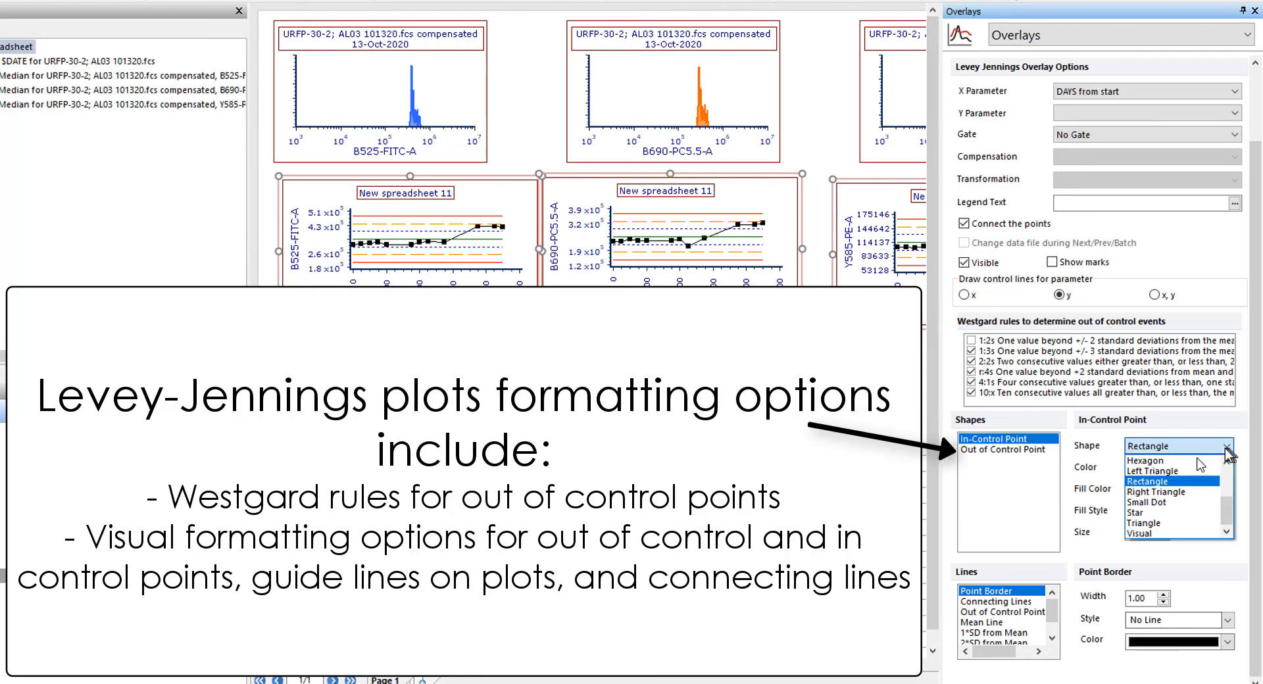
pyautogui.click(1153, 462)
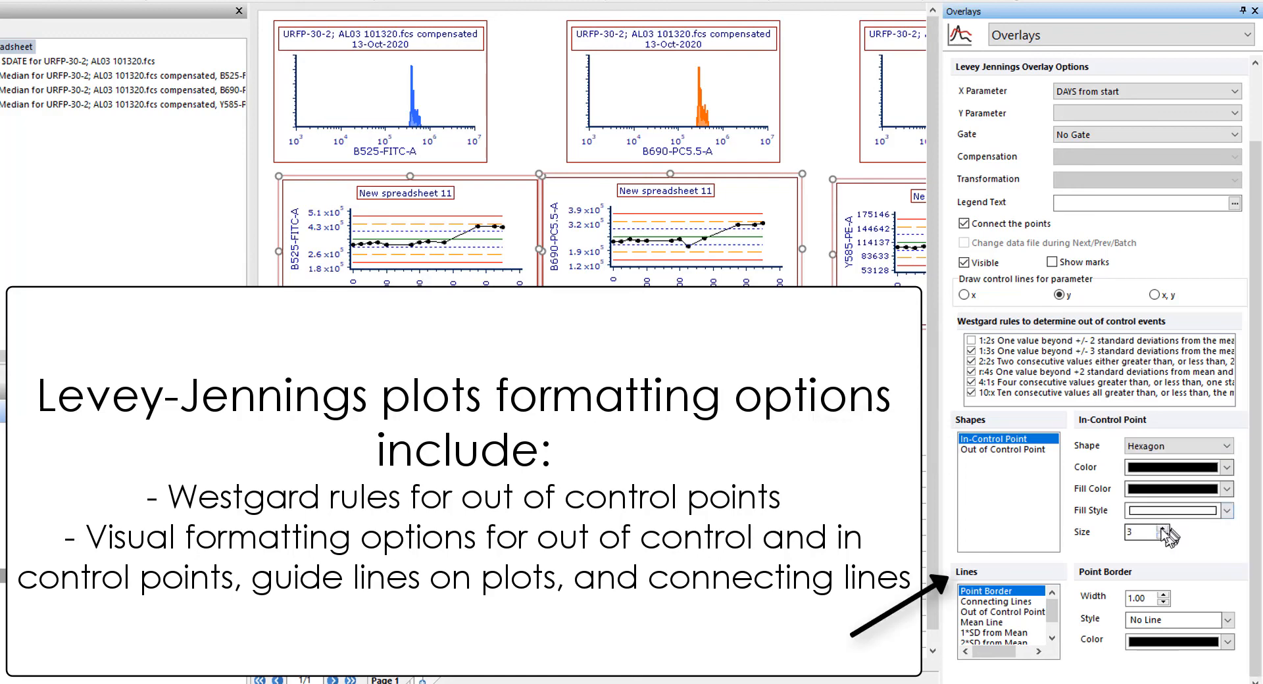
pyautogui.click(1164, 545)
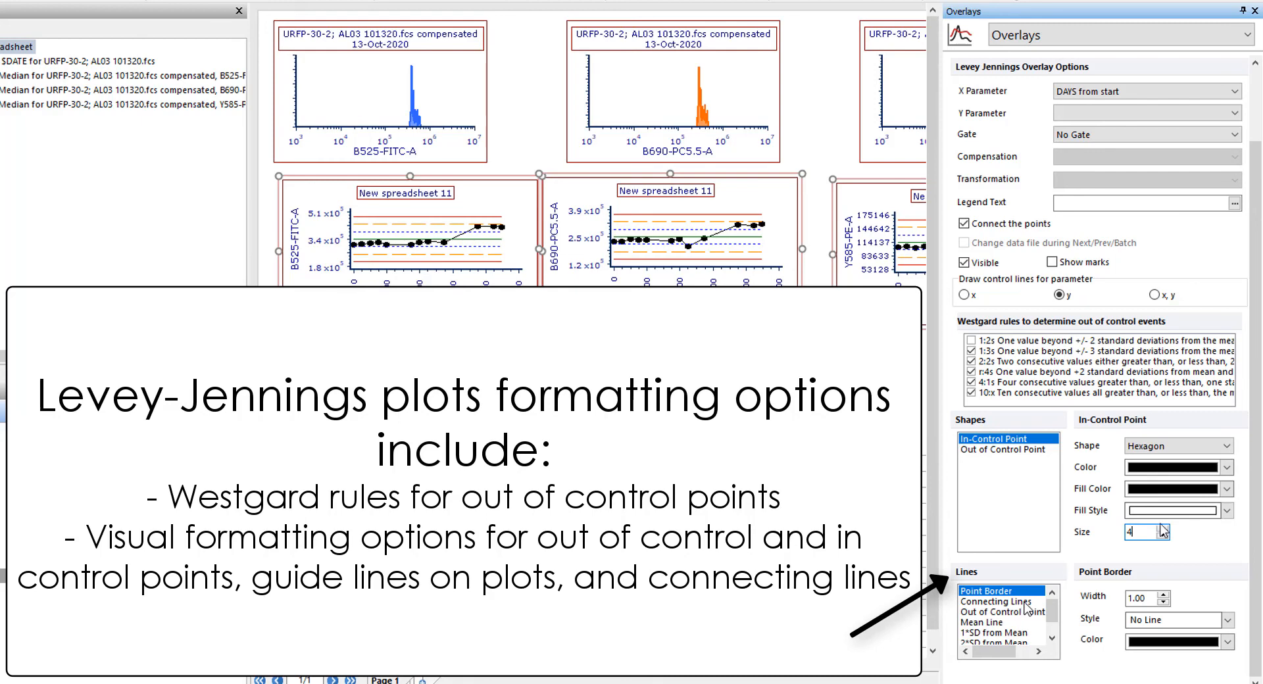
pyautogui.click(996, 601)
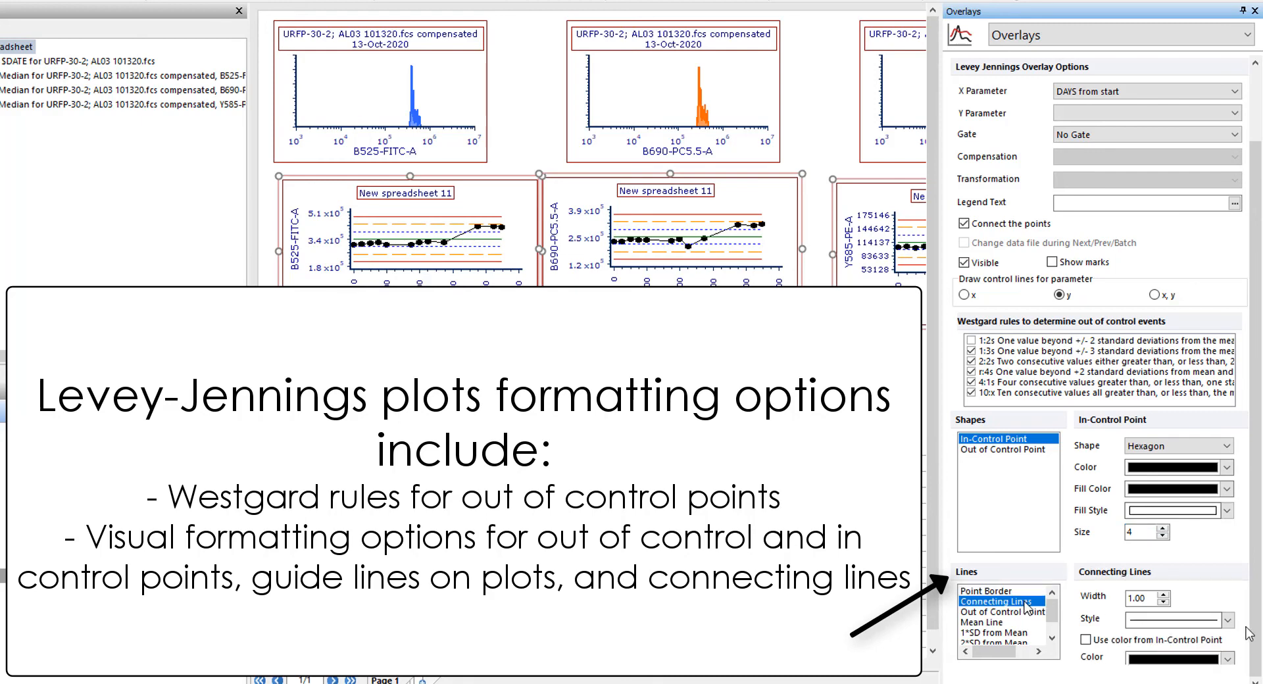